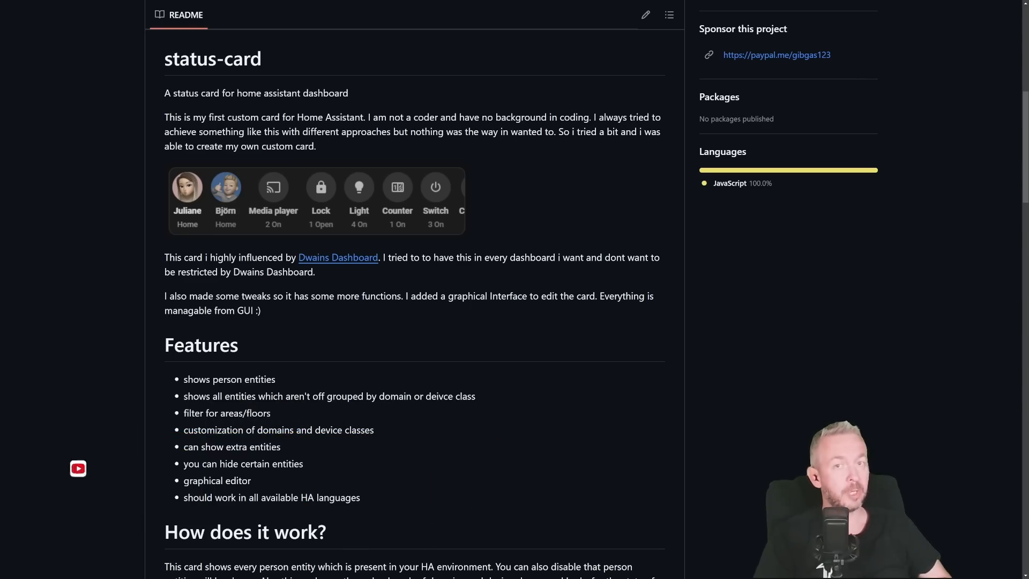
Scroll through the status-card README on GitHub
scroll(down, 3)
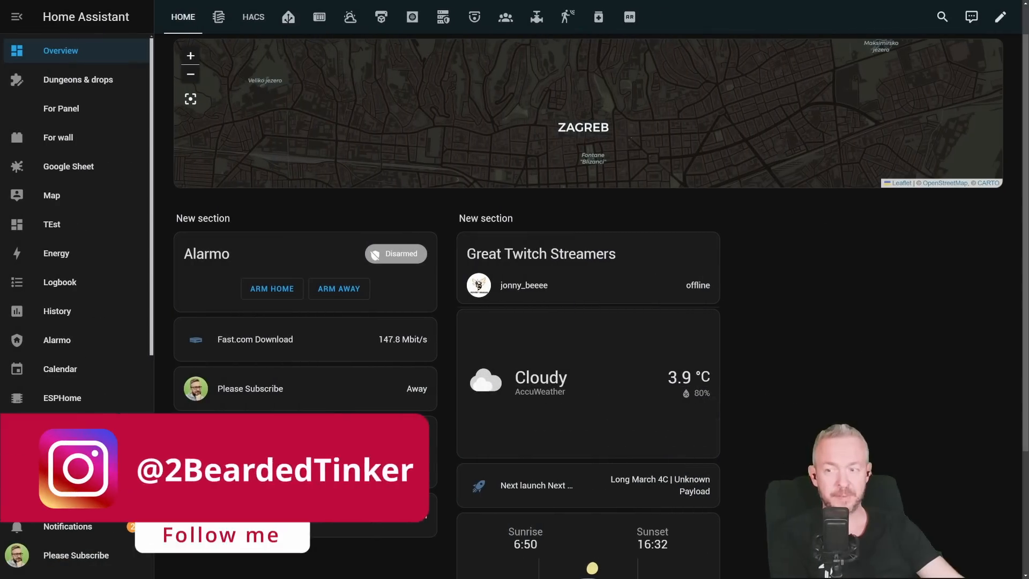
click(253, 17)
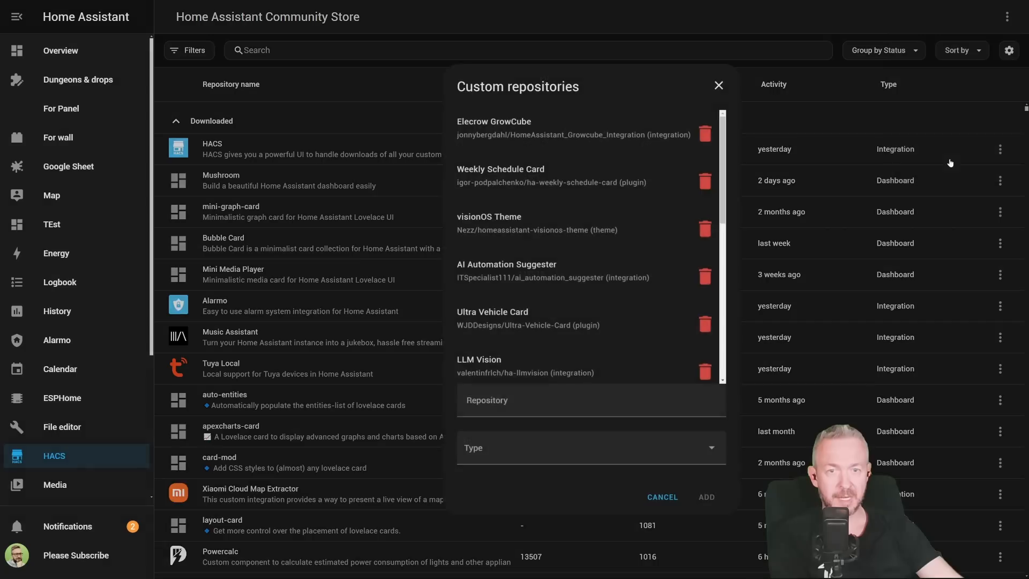
text(https://github.com/xBourner/status-card)
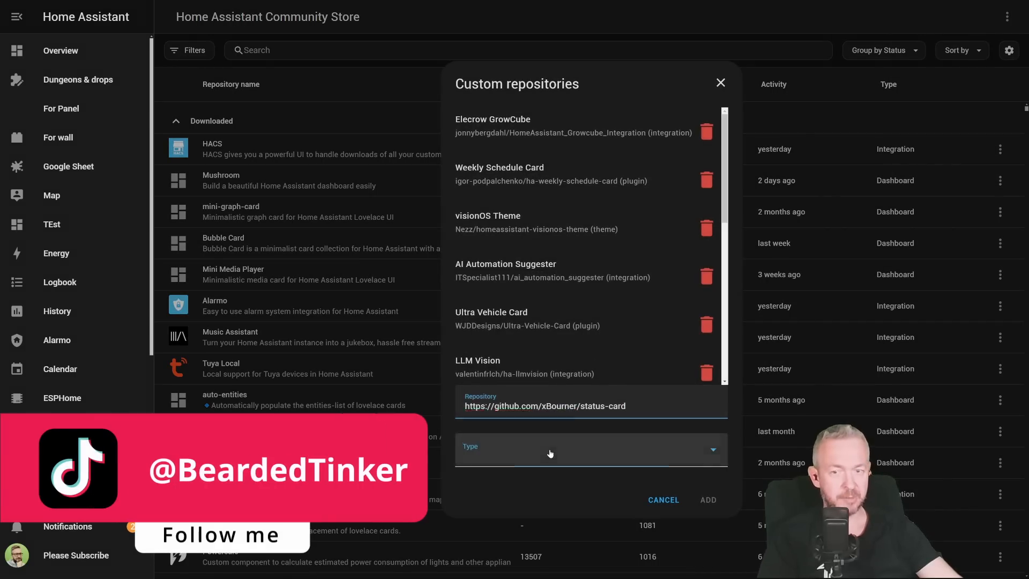
click(584, 449)
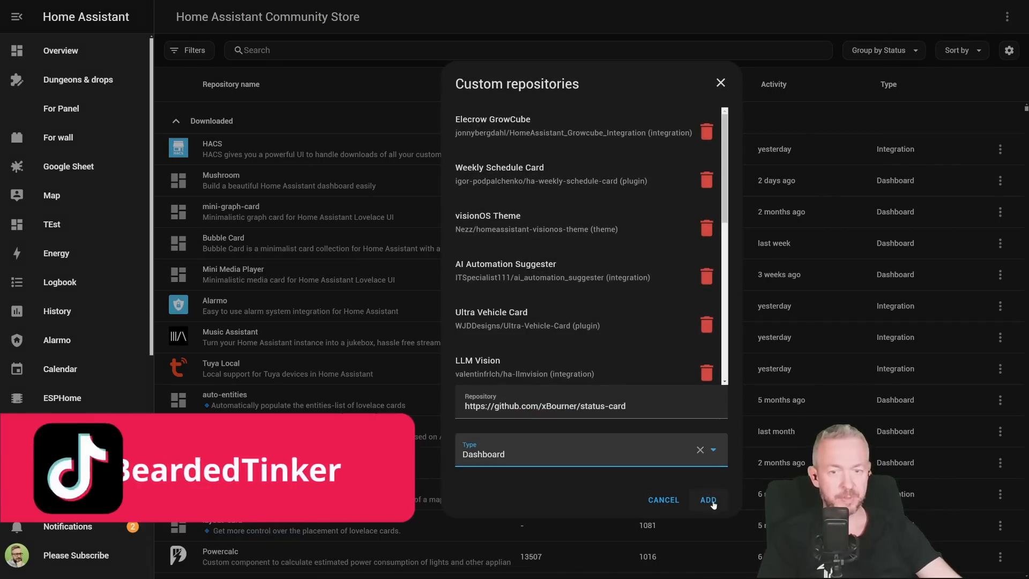
click(708, 499)
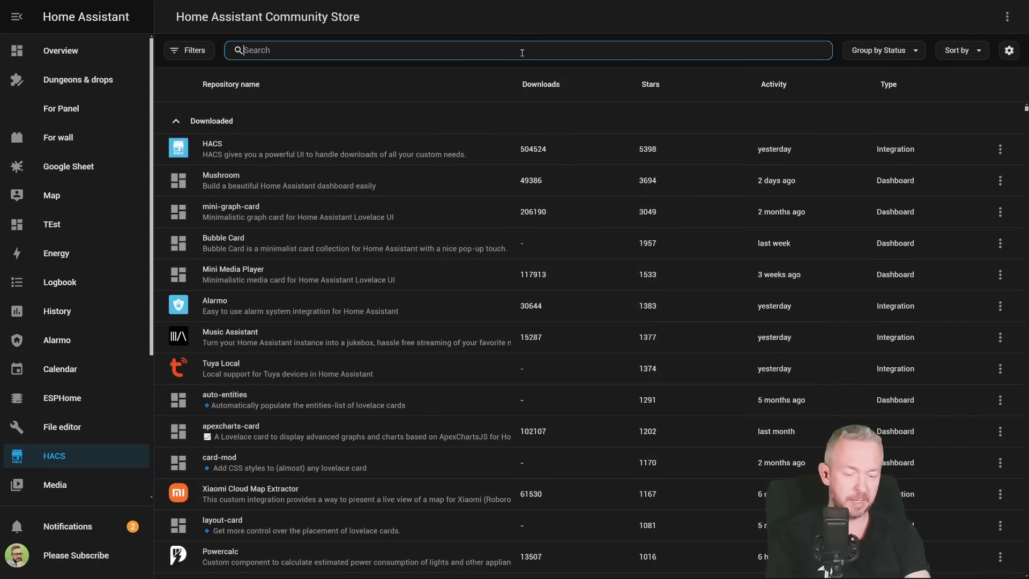
Find status-card in HACS, download version v2.0, and reload the browser
text(status)
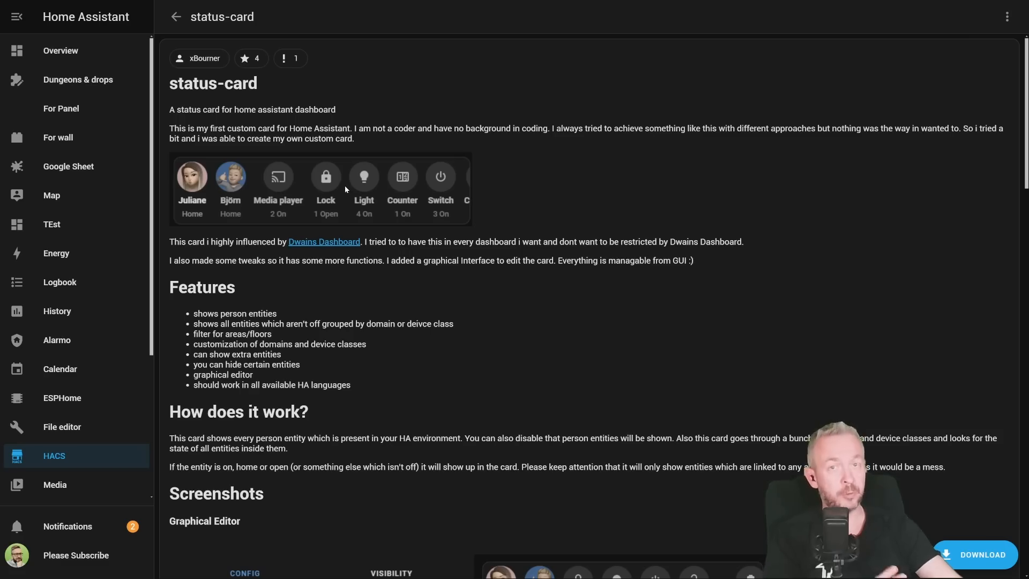
mouse_move(342, 191)
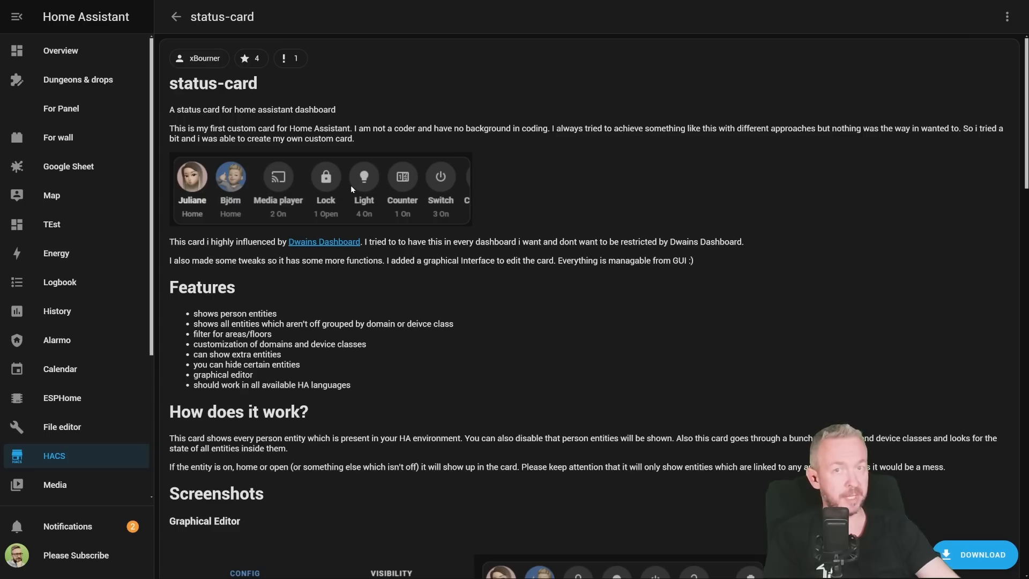
click(979, 558)
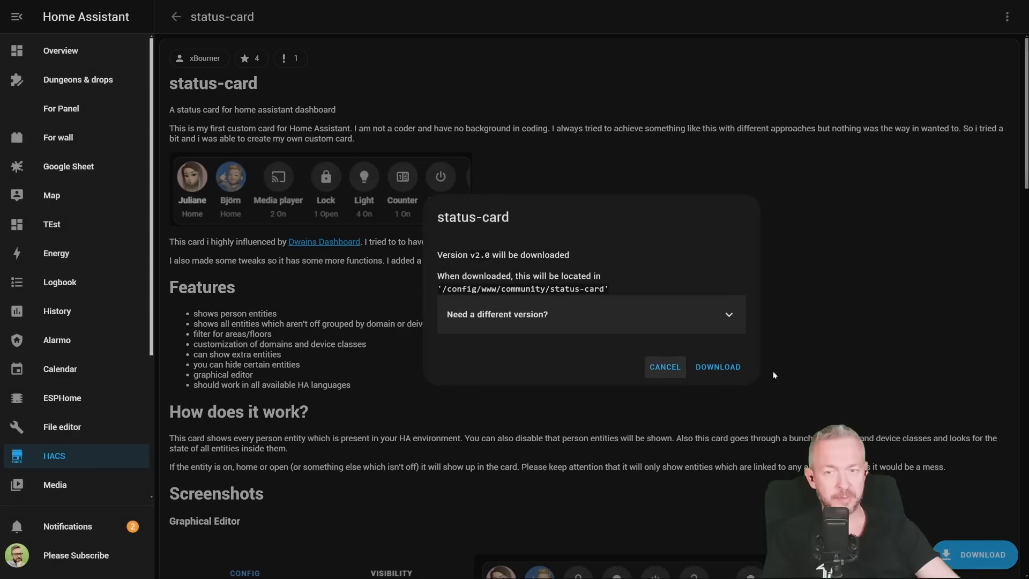
mouse_move(646, 320)
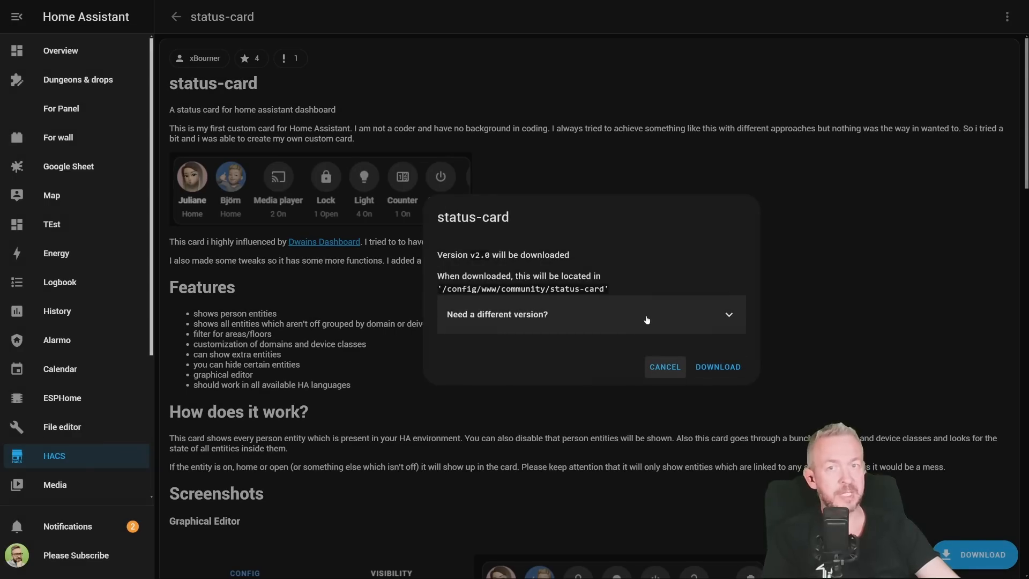
click(716, 366)
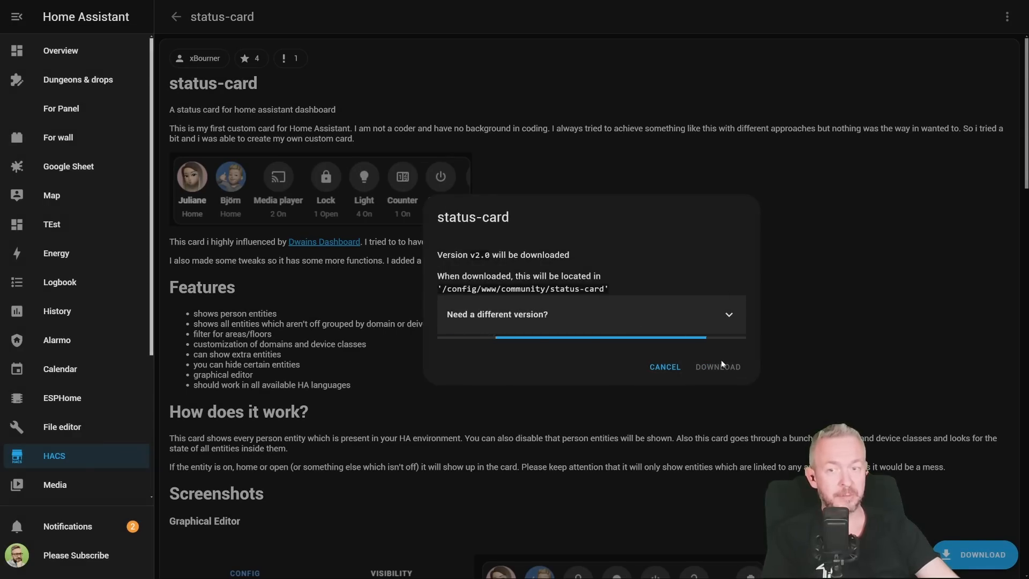
click(717, 366)
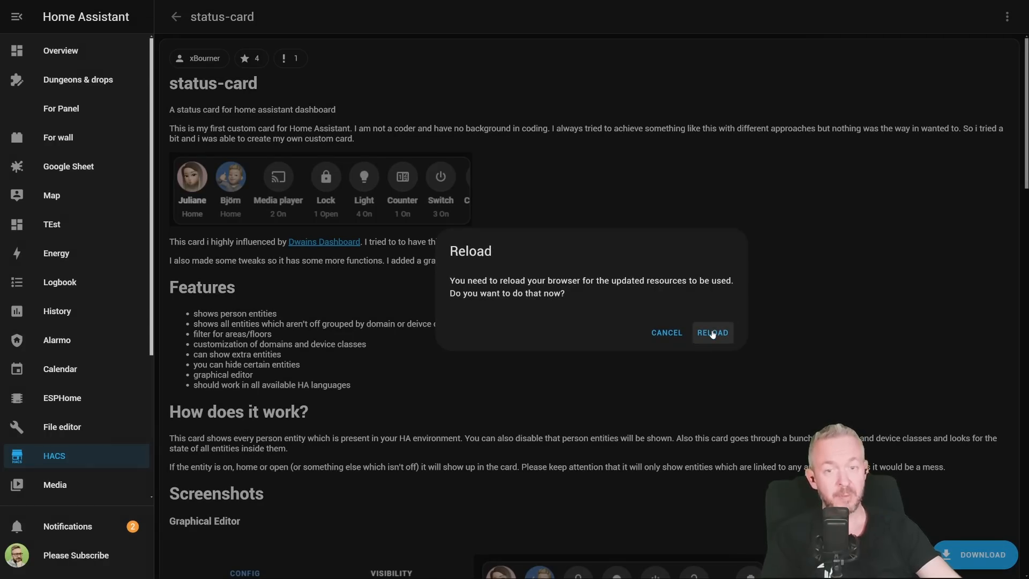
click(711, 333)
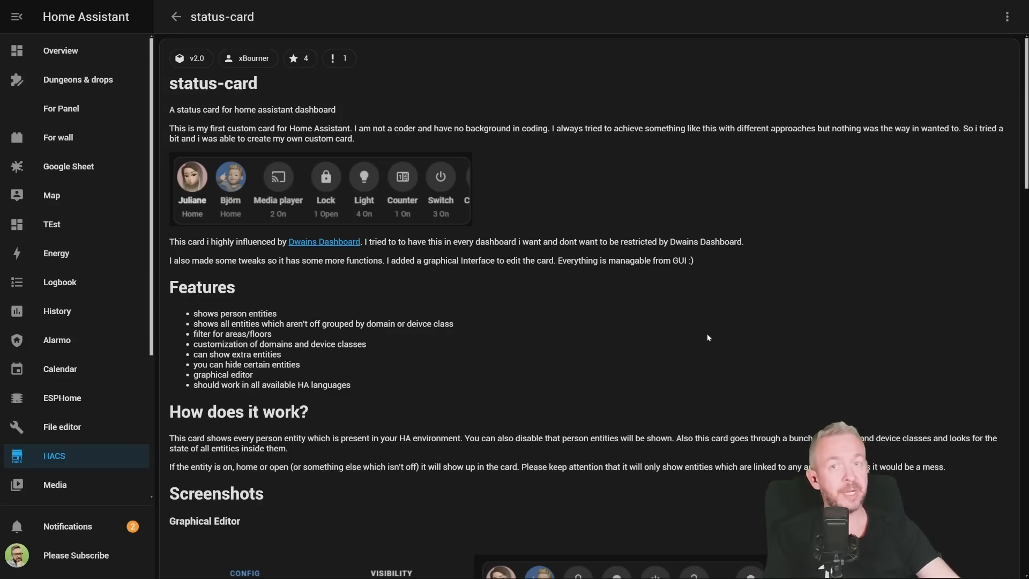
mouse_move(706, 340)
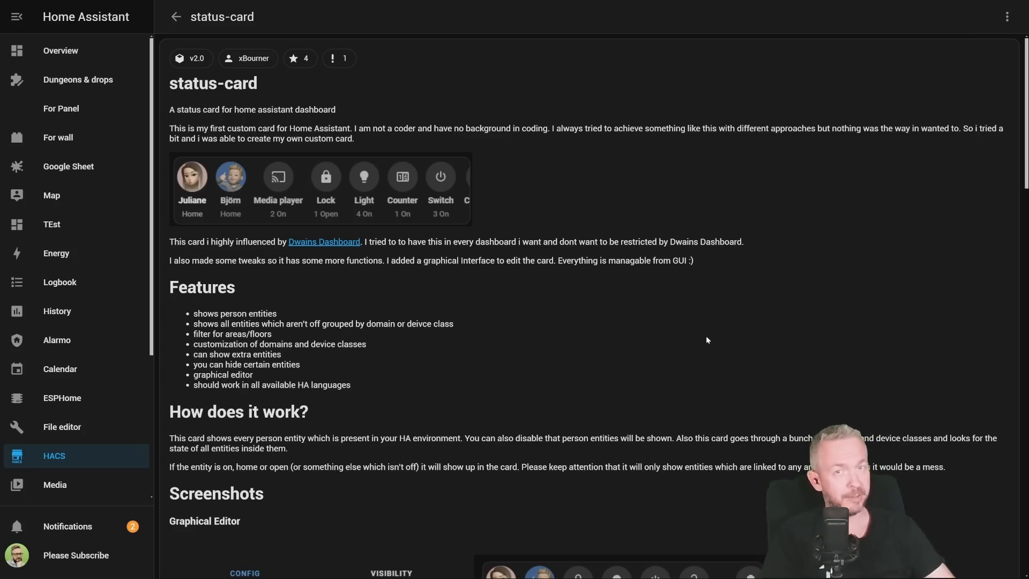
mouse_move(106, 107)
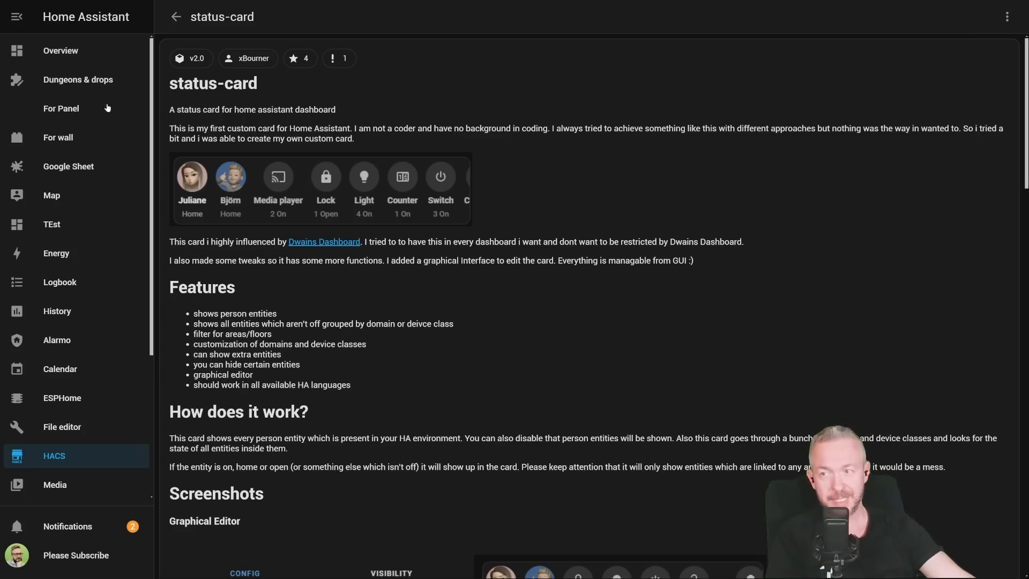
Add a card to the empty Overview section and search for the Status Card
click(60, 50)
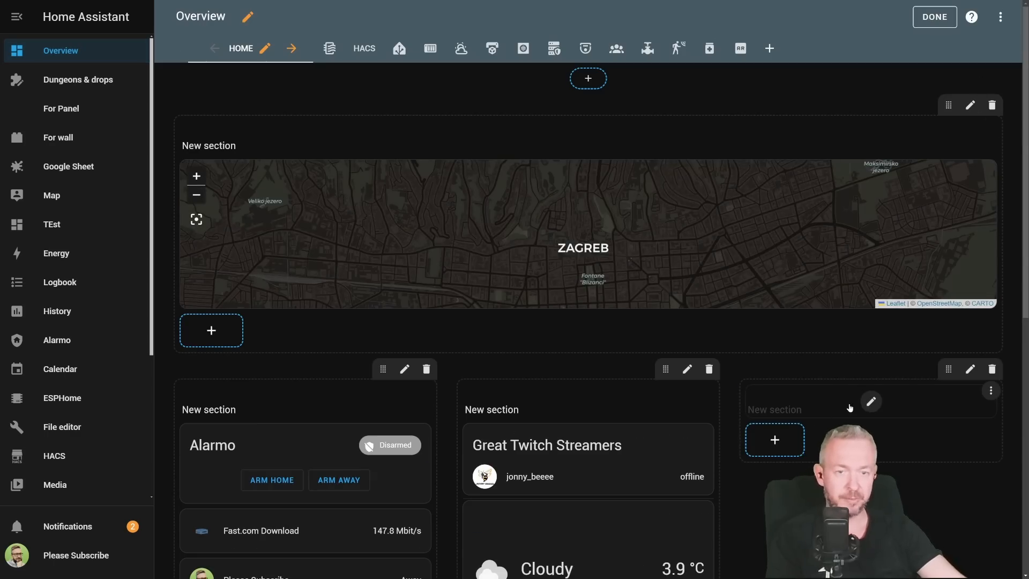
click(774, 439)
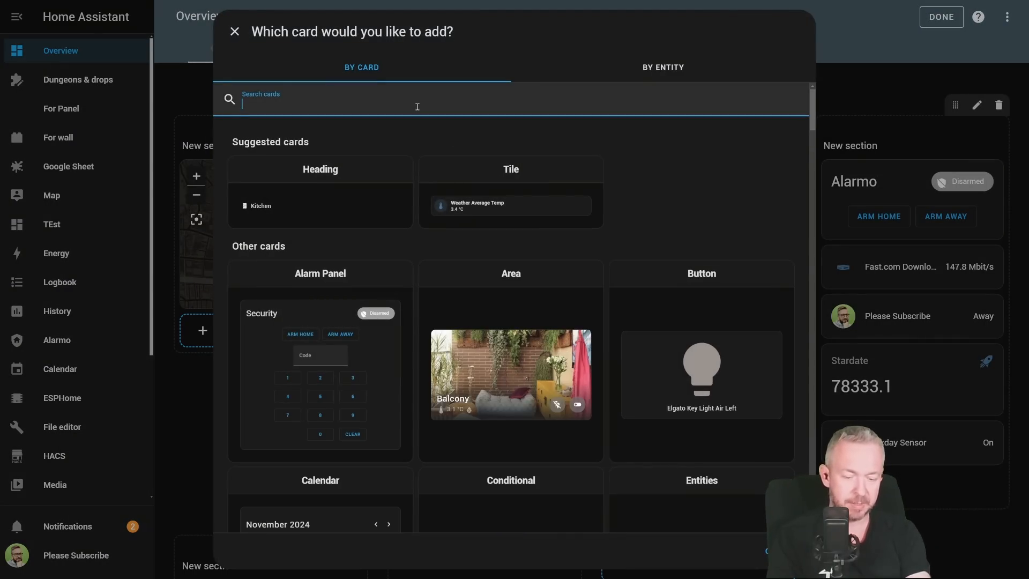
text(statu)
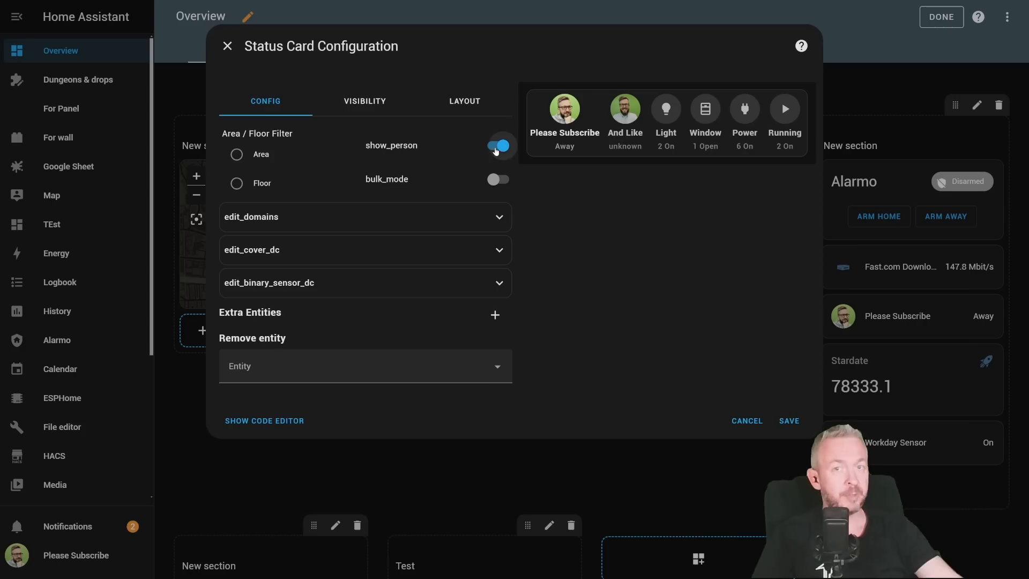
Turn off the show_person toggle in the Status Card configuration
click(497, 145)
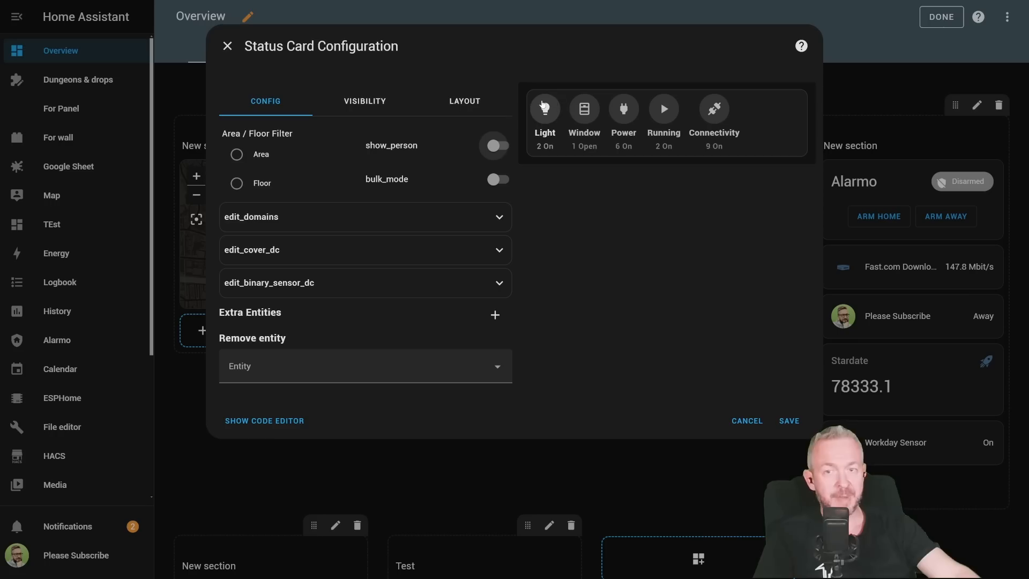
mouse_move(622, 106)
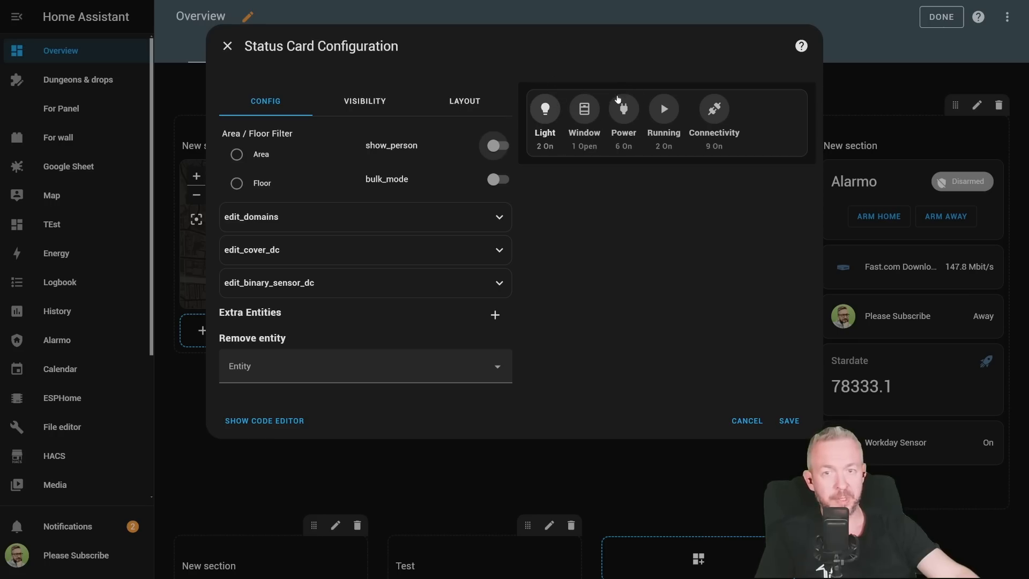
mouse_move(671, 85)
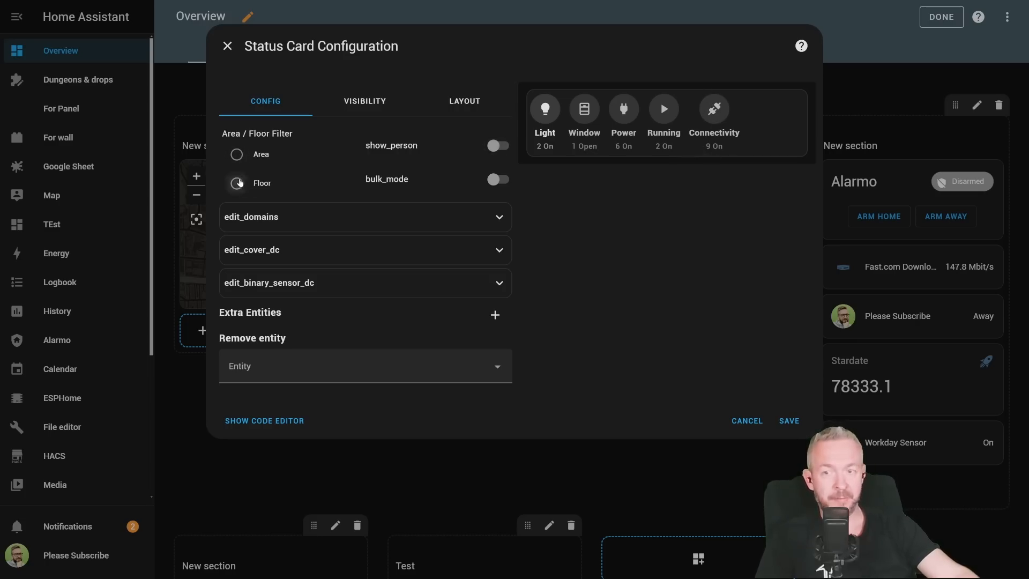
Try the Floor filter, then filter by Area, trying Dining room and Kitchen
click(237, 182)
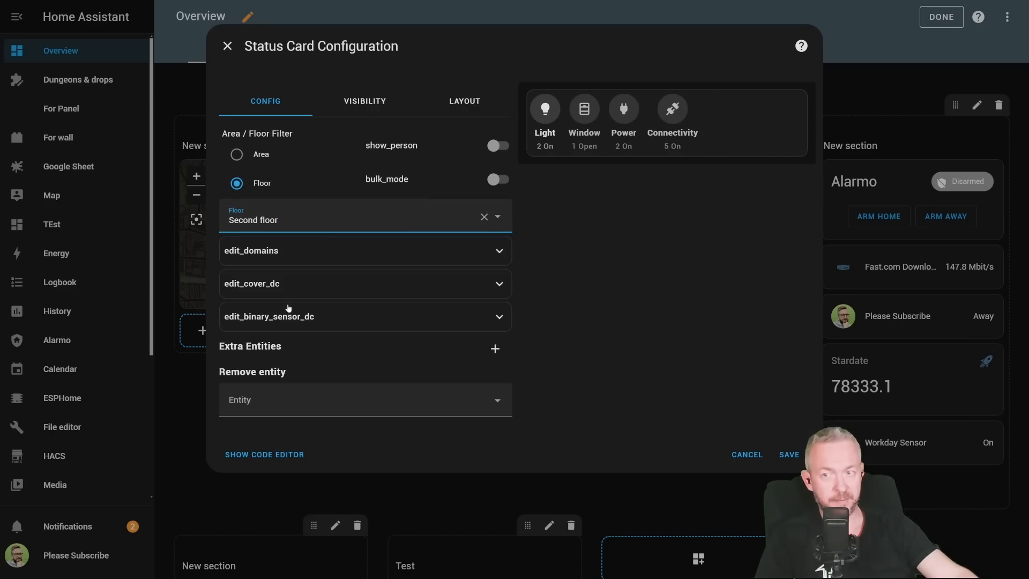
click(237, 154)
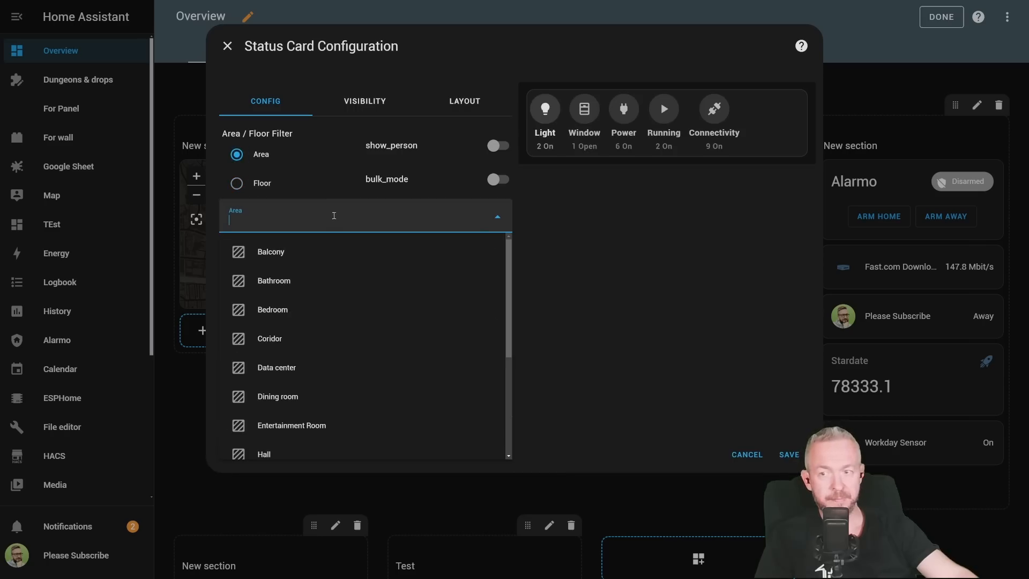
click(277, 395)
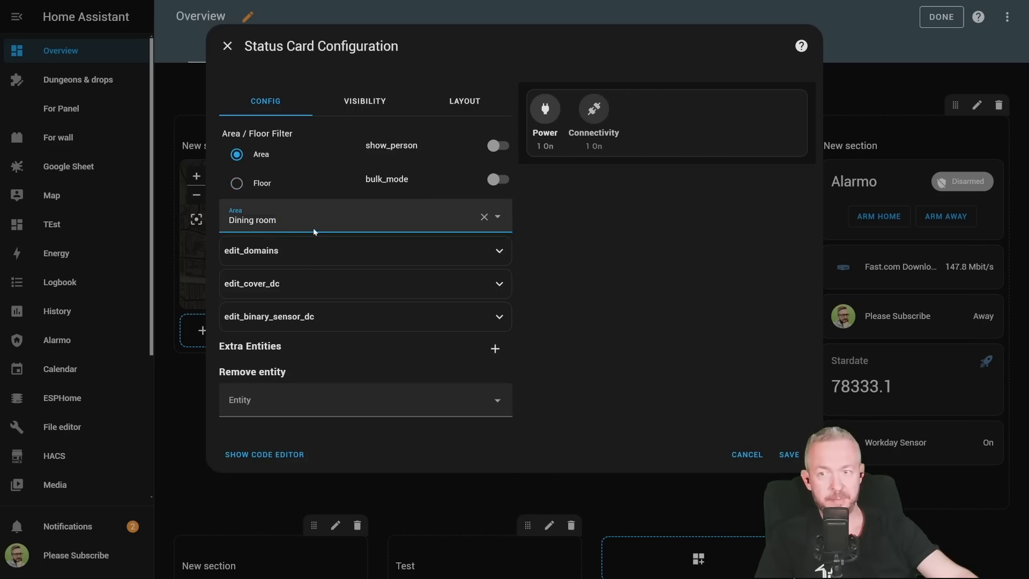
text(Kitchen)
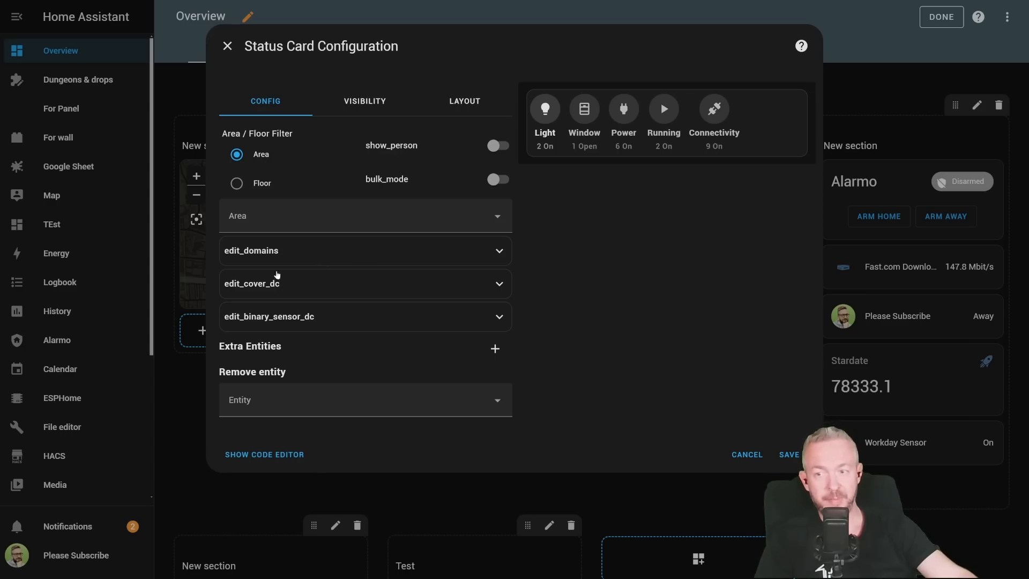
mouse_move(318, 254)
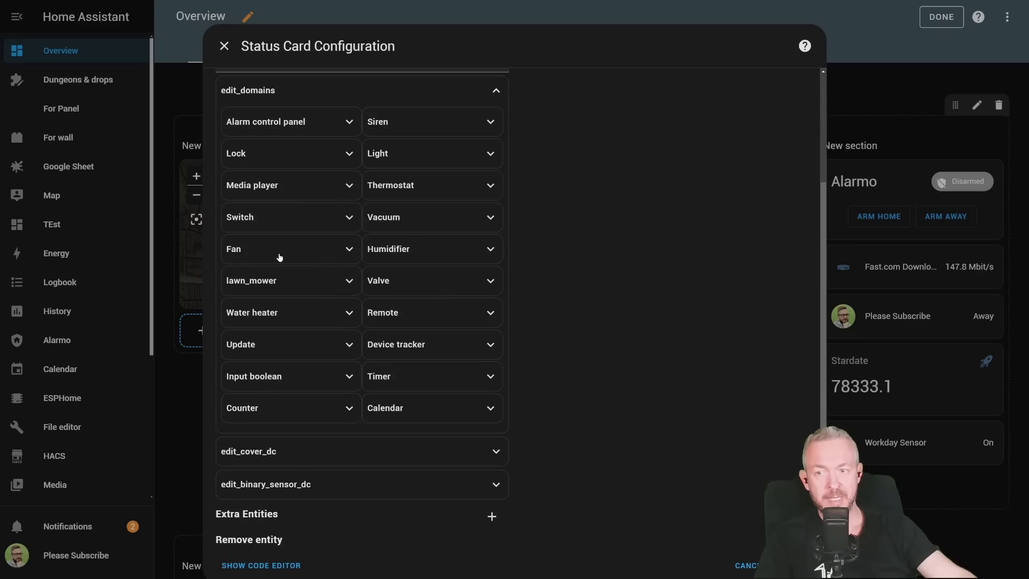
Pick a custom icon colour for the Light domain under edit_domains
click(290, 249)
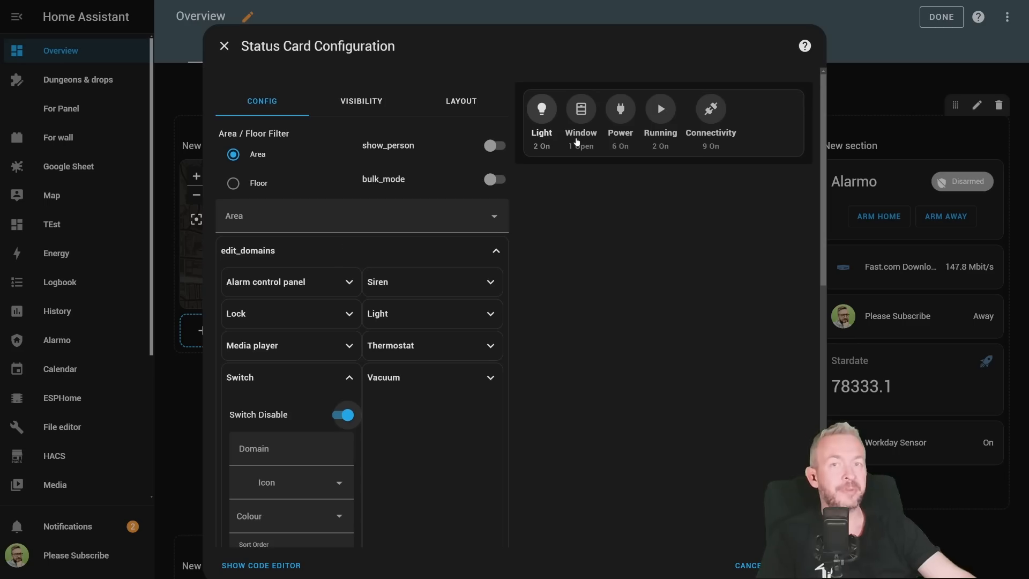
mouse_move(611, 116)
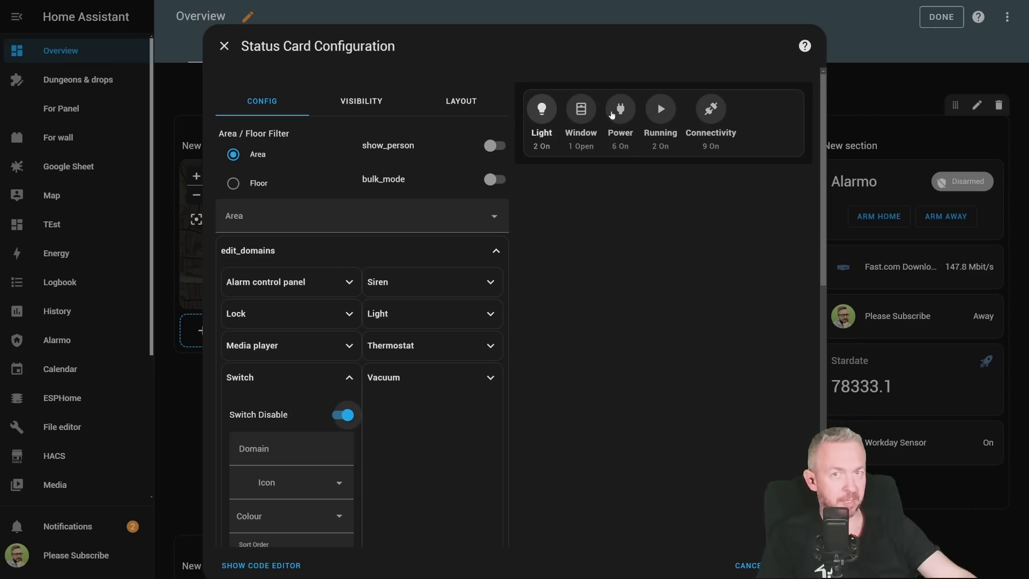
mouse_move(324, 251)
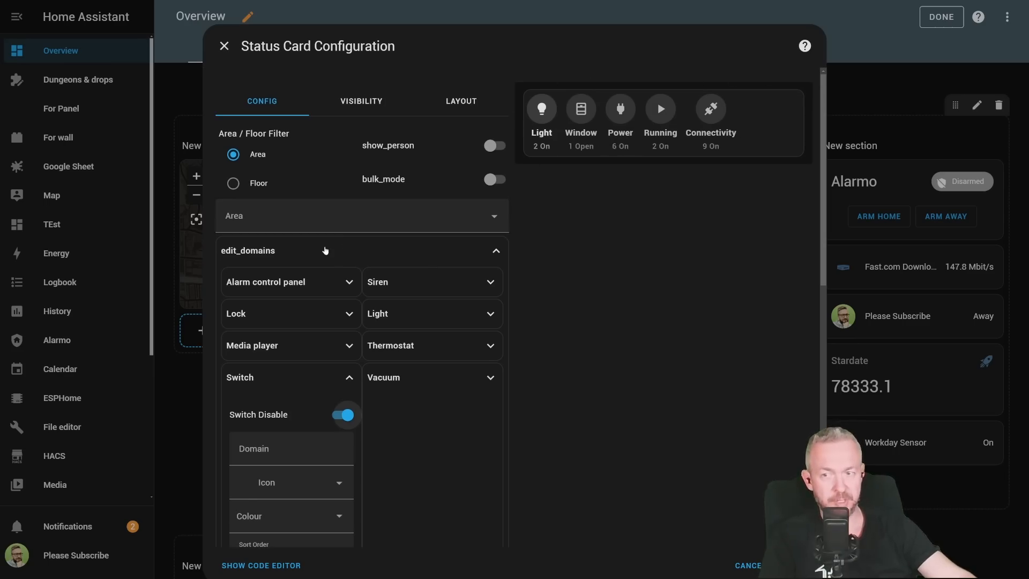
scroll(down, 3)
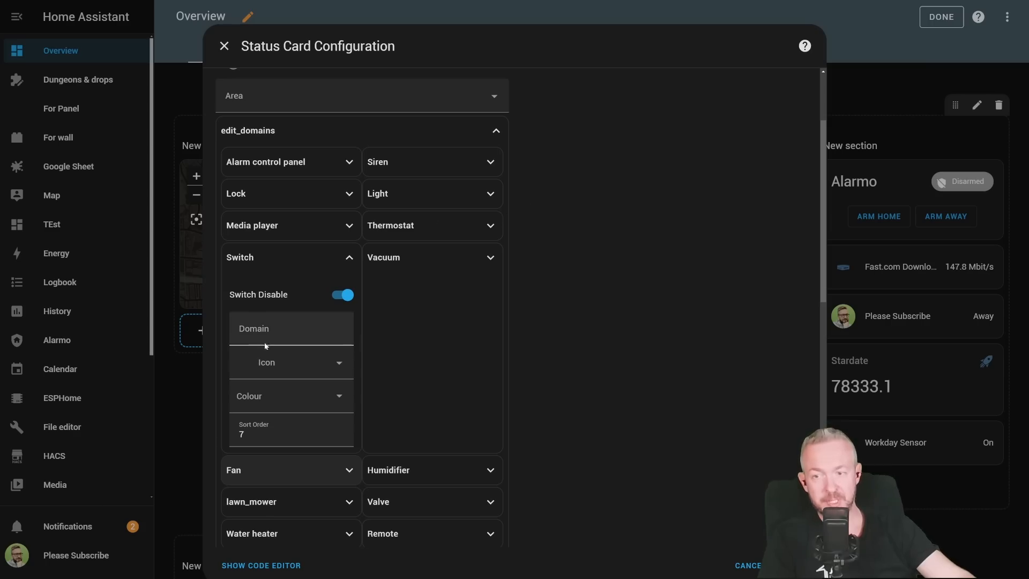
click(290, 331)
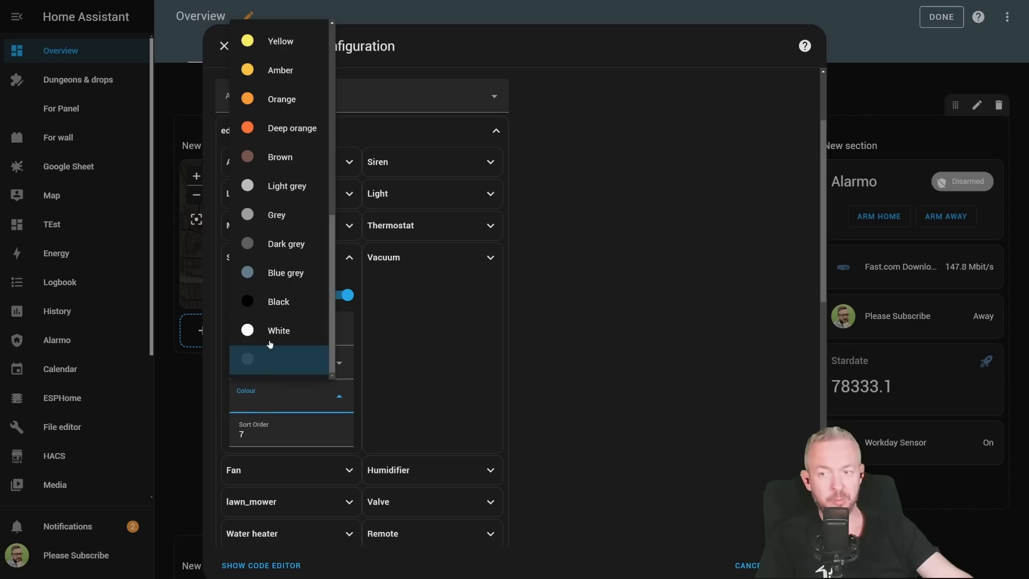
click(292, 128)
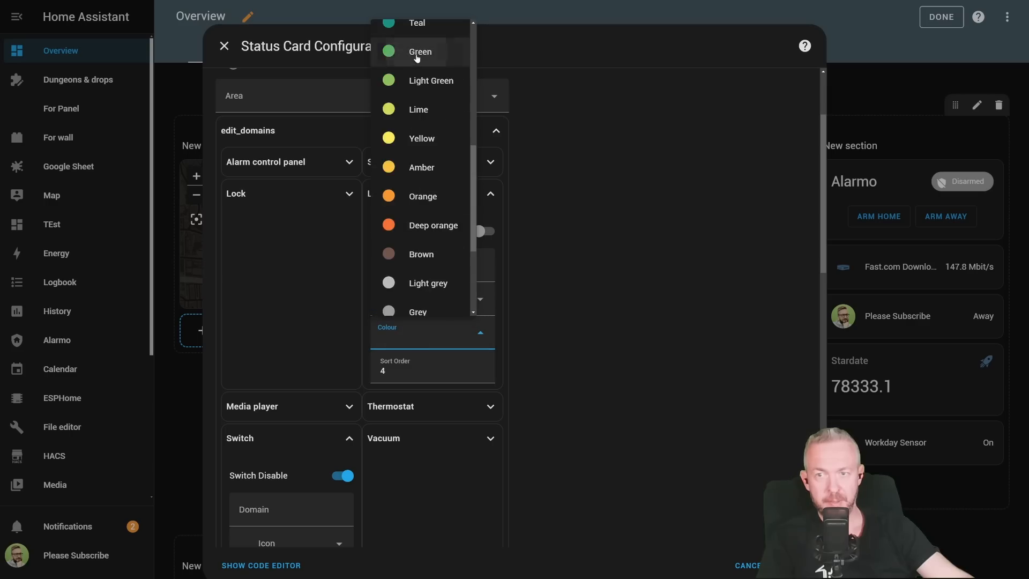
click(418, 52)
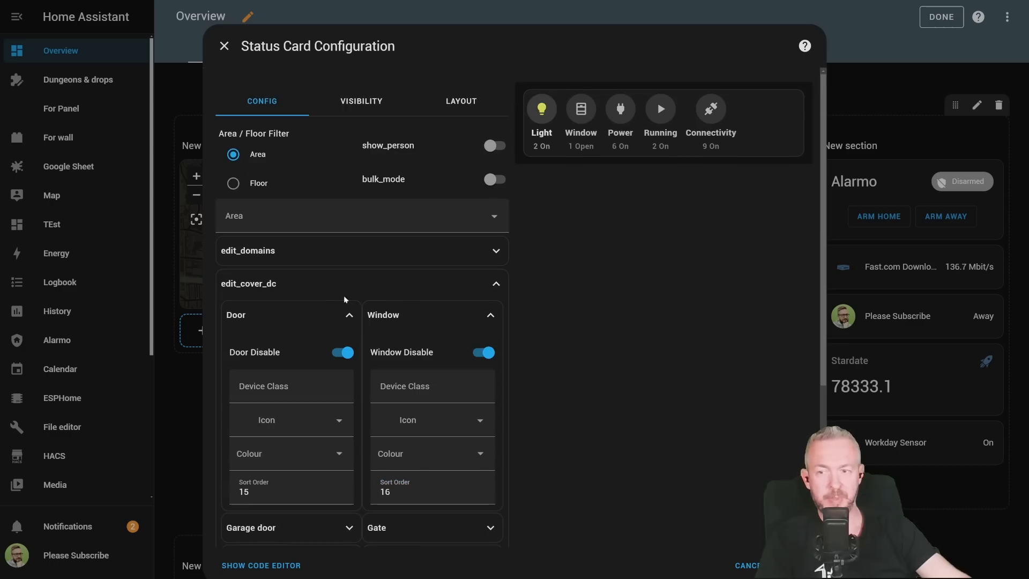
Open the Window binary sensor settings and toggle Window Disable on and off
click(289, 454)
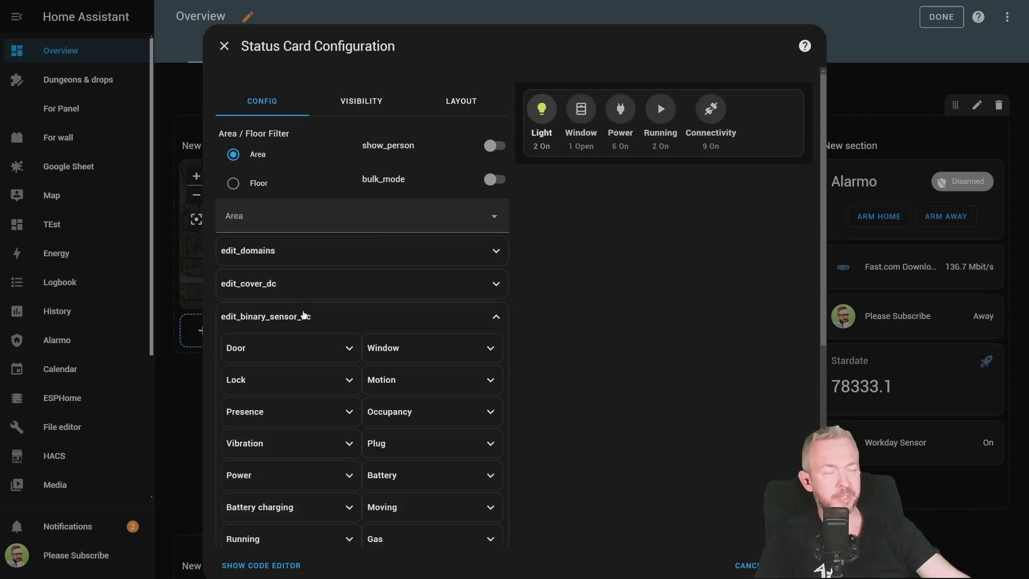
click(431, 348)
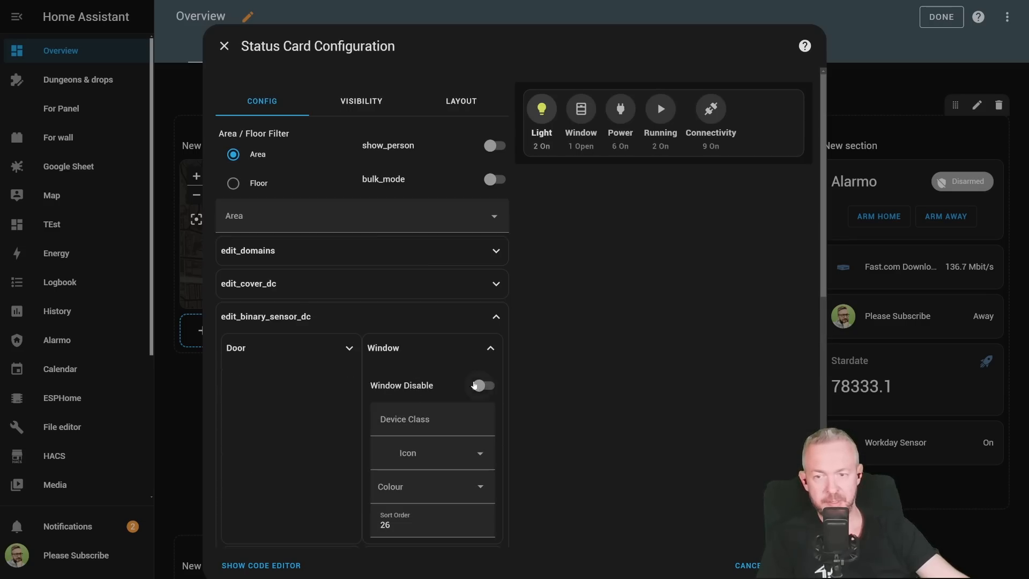
click(486, 385)
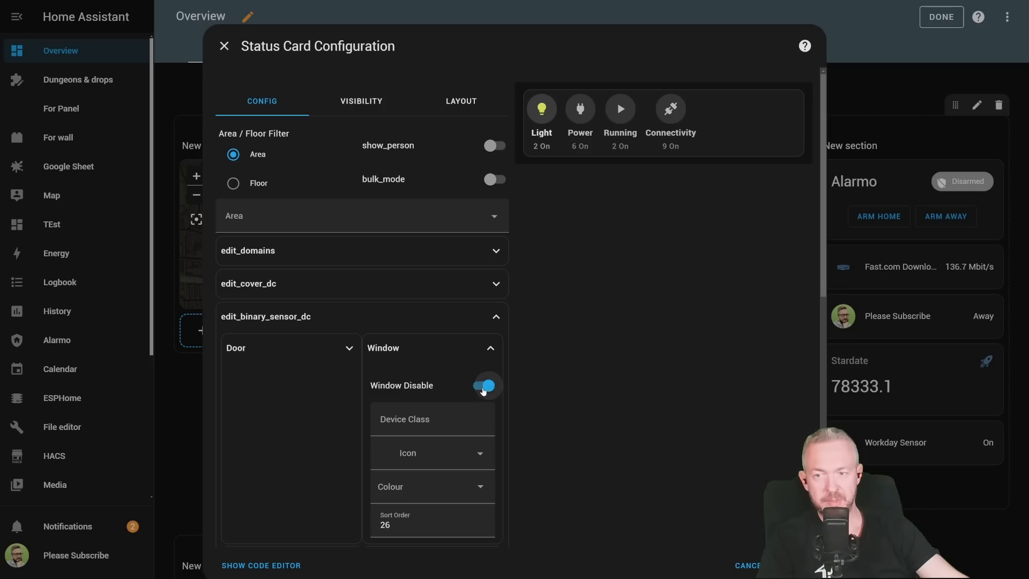
click(483, 385)
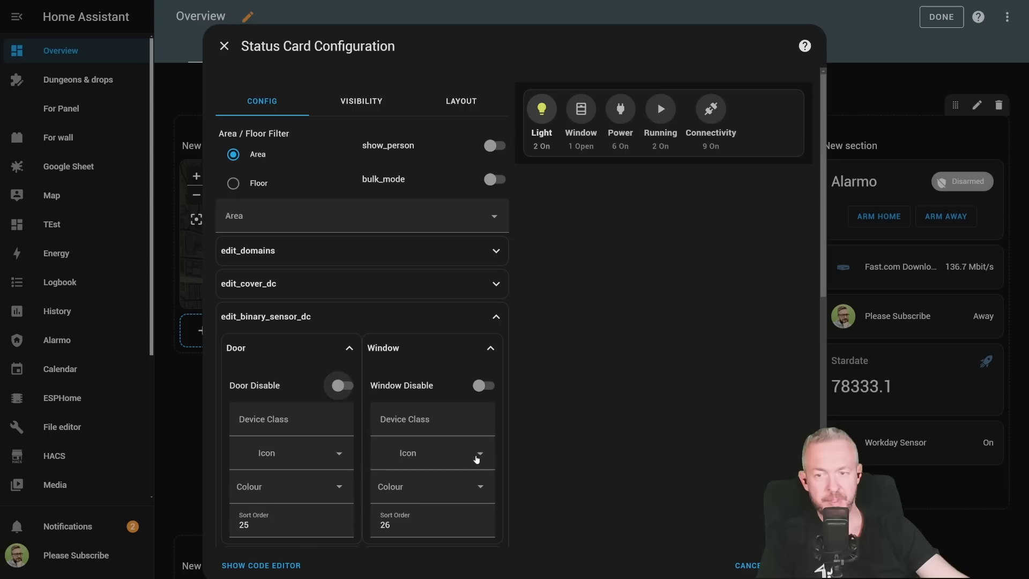
Choose a new mdi icon for the Window sensor, searching for 'power'
click(431, 453)
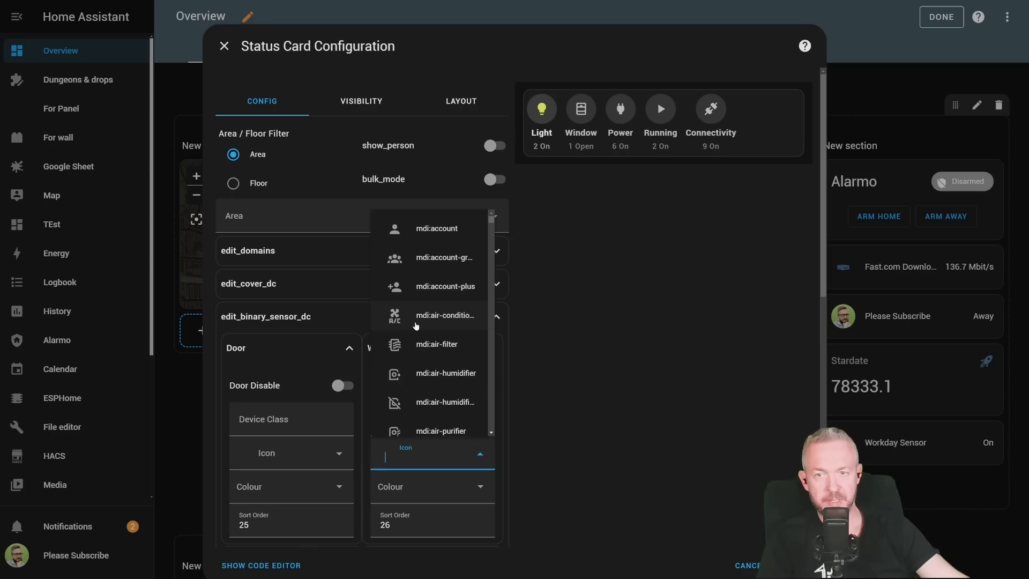
click(446, 316)
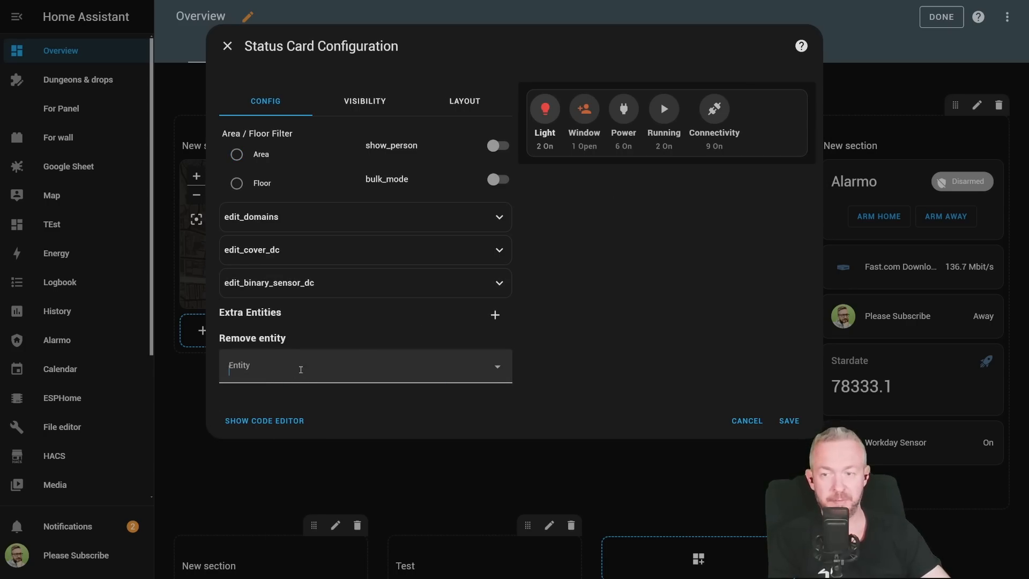
text(power)
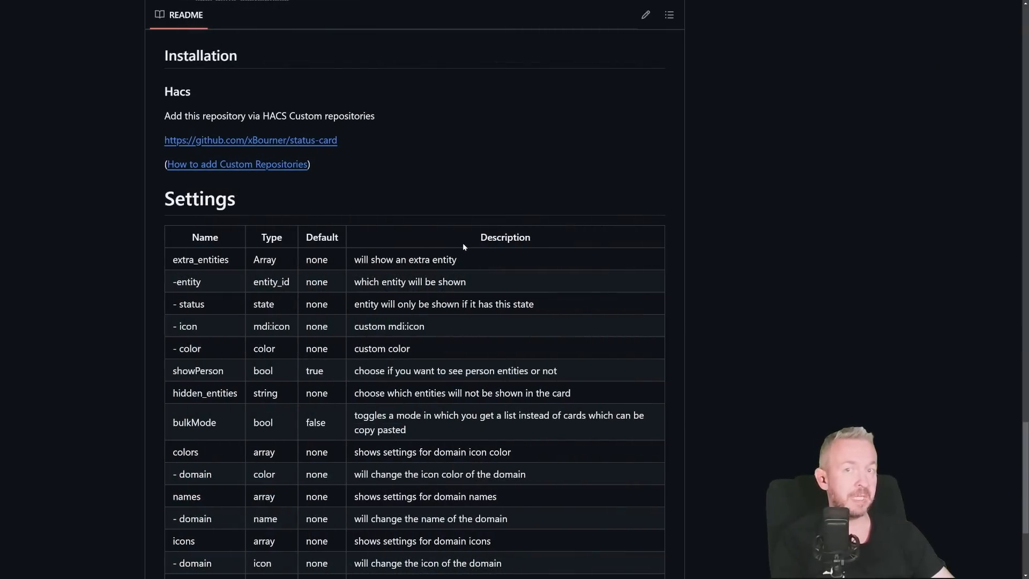
Scroll the status-card settings table and star the repository
scroll(down, 3)
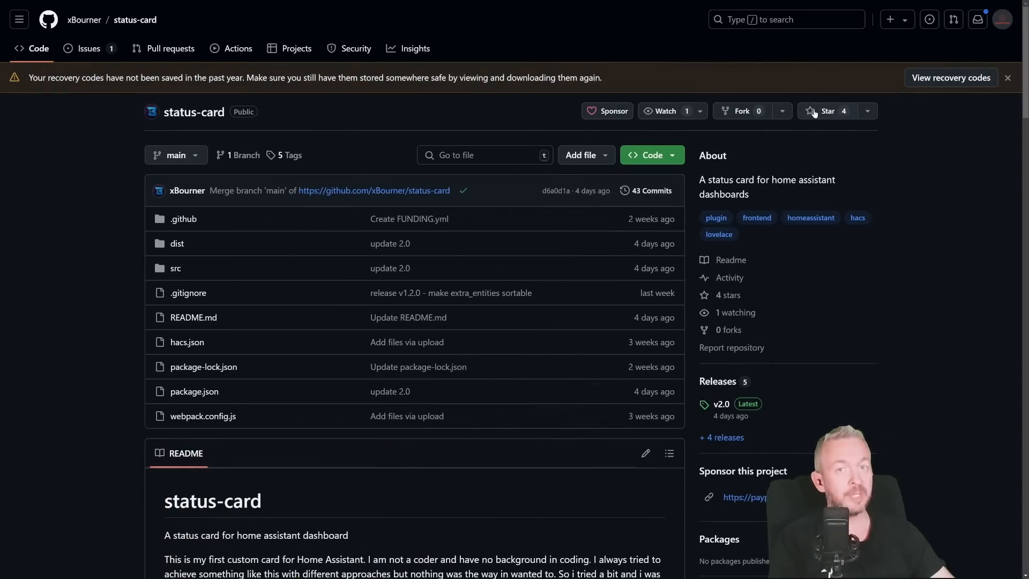
click(827, 111)
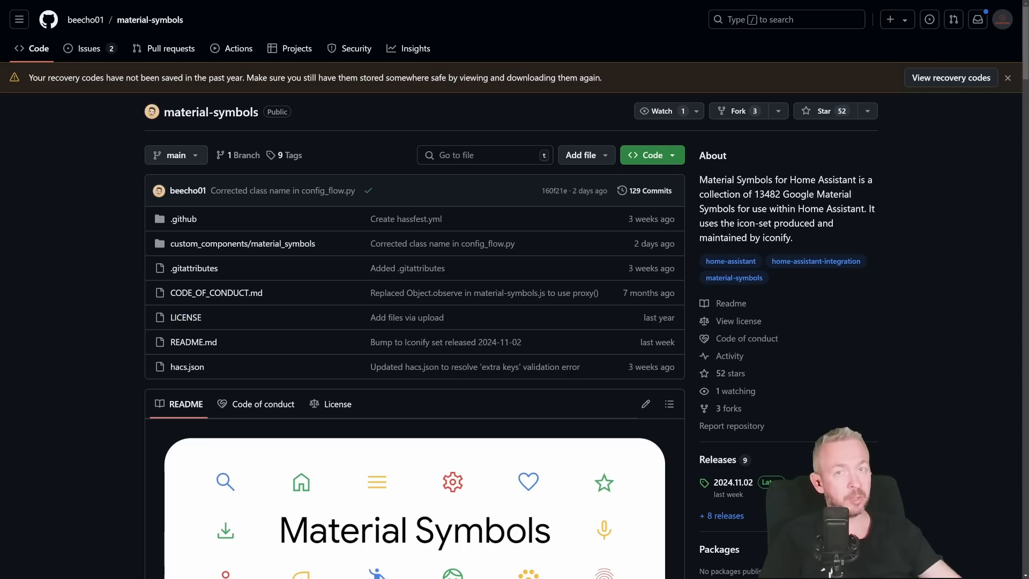
Scroll down through the material-symbols repository README
scroll(down, 3)
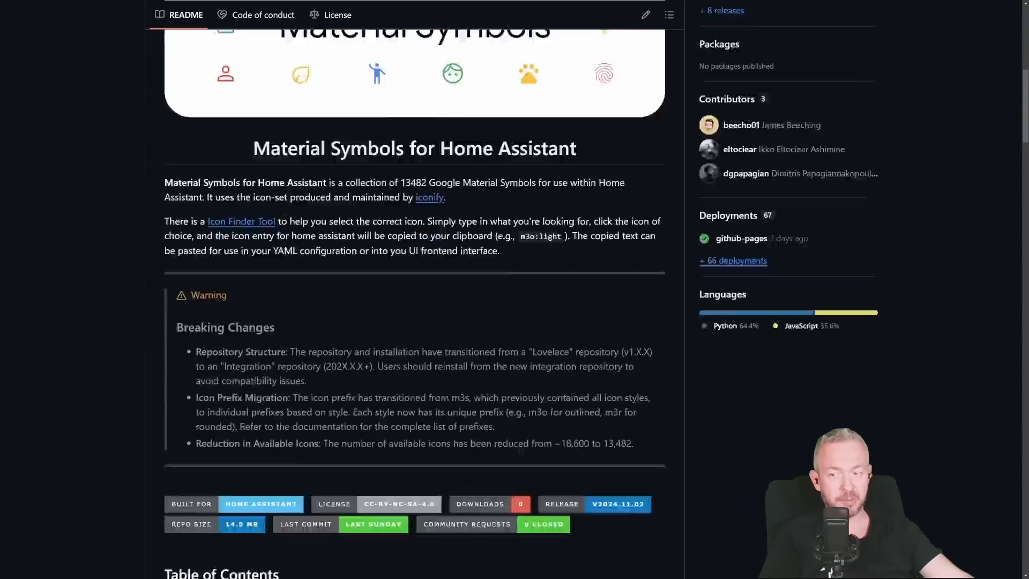
scroll(down, 3)
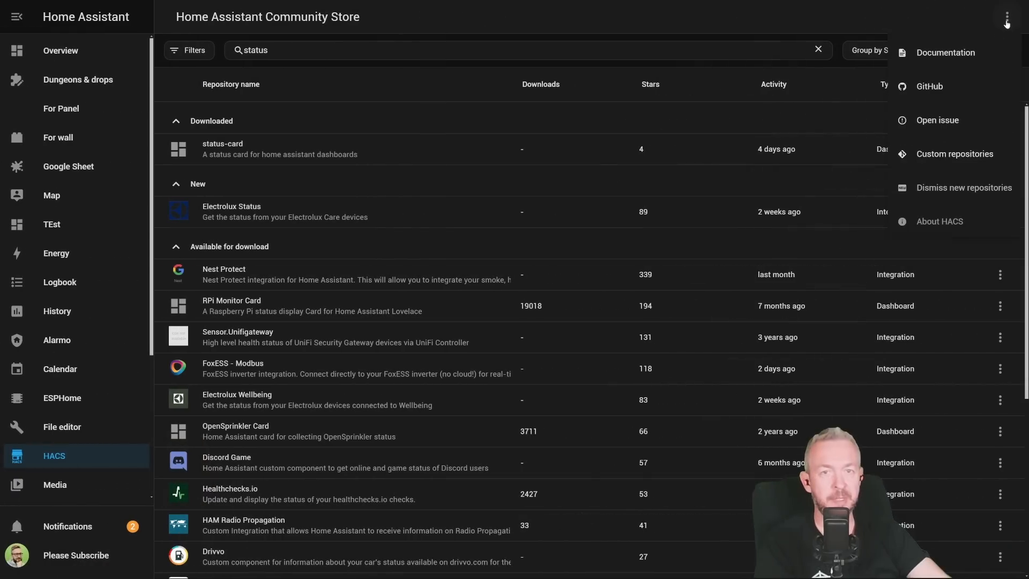
click(953, 154)
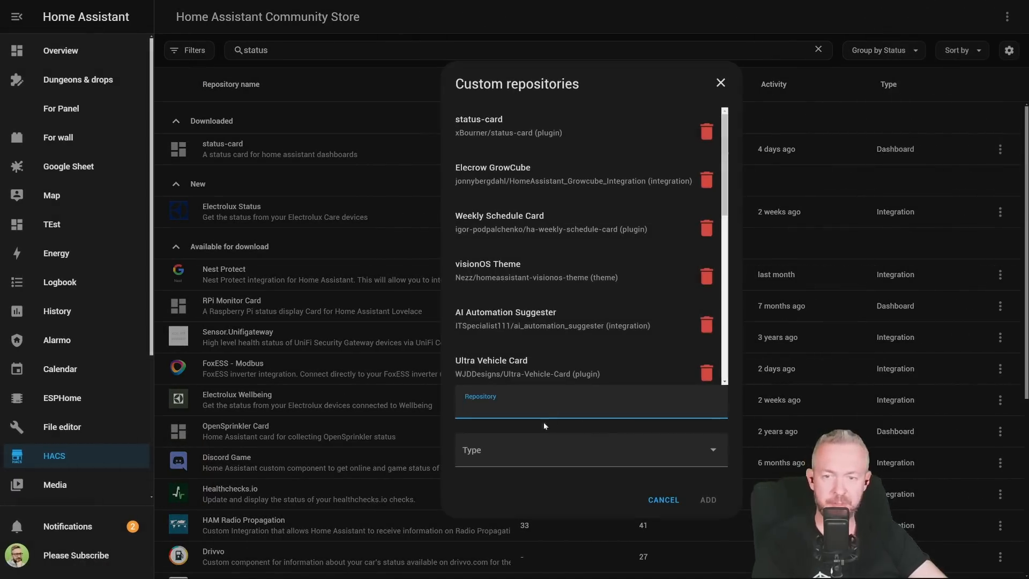
text(https://github.com/beecho01/material-symbols)
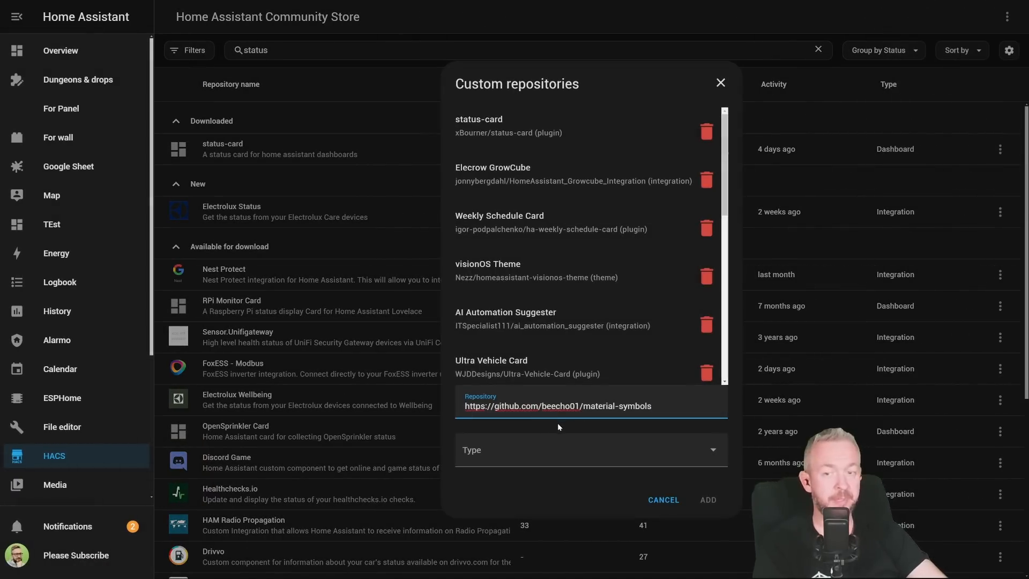
click(589, 450)
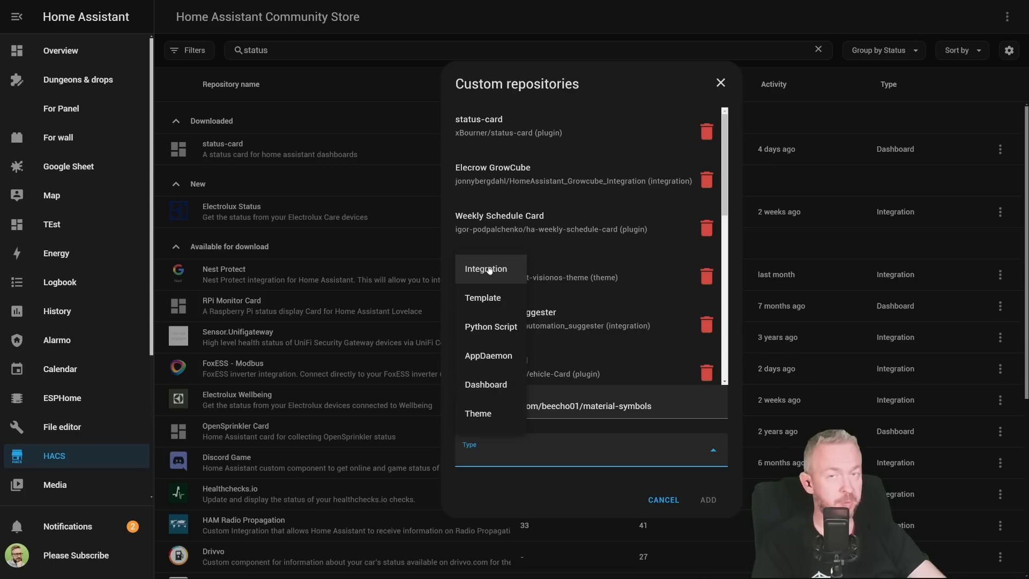
click(486, 269)
text(material)
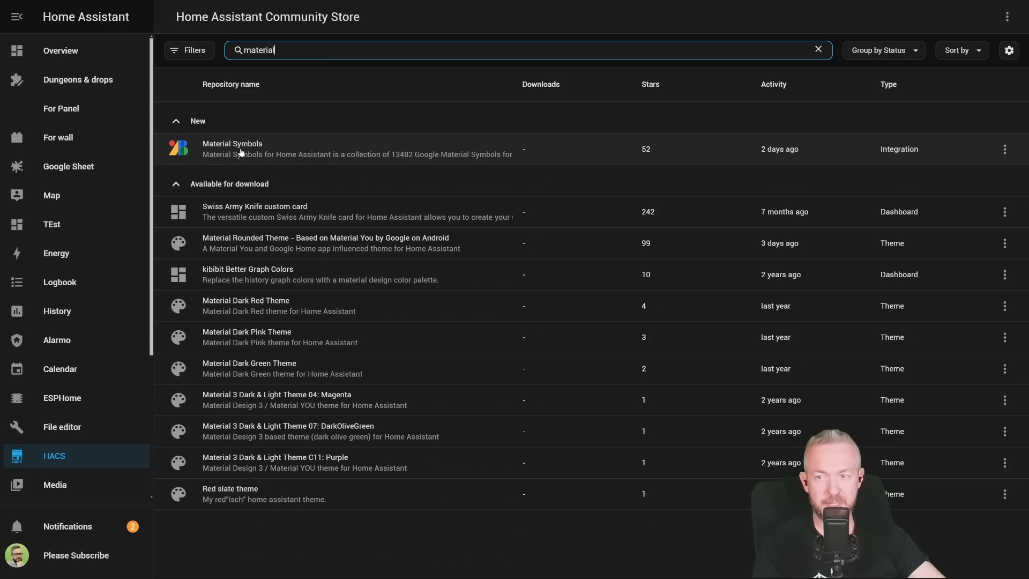
Download Material Symbols version 2024.11.02 from its HACS repository page and confirm
click(232, 143)
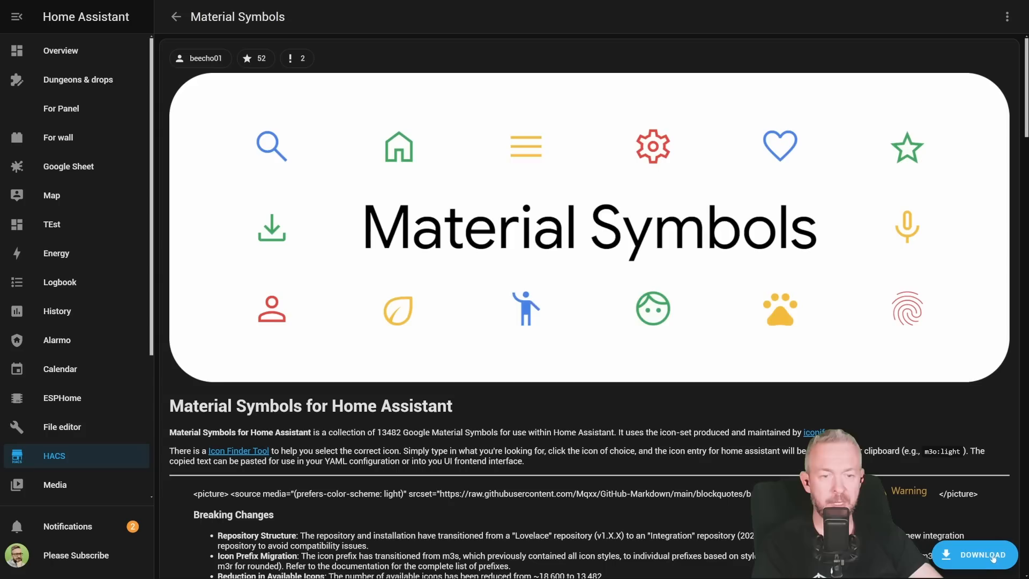
click(974, 554)
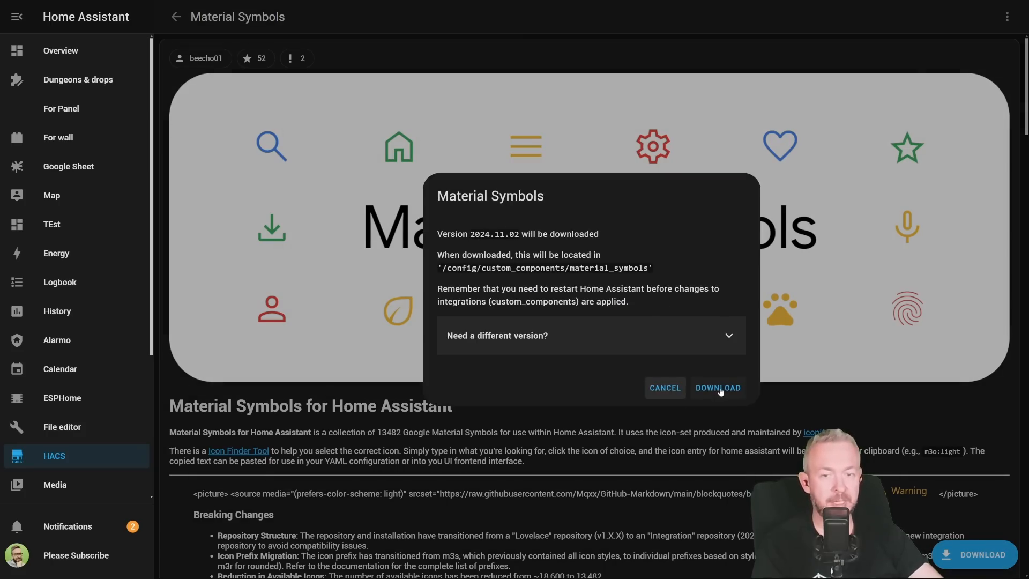
click(717, 387)
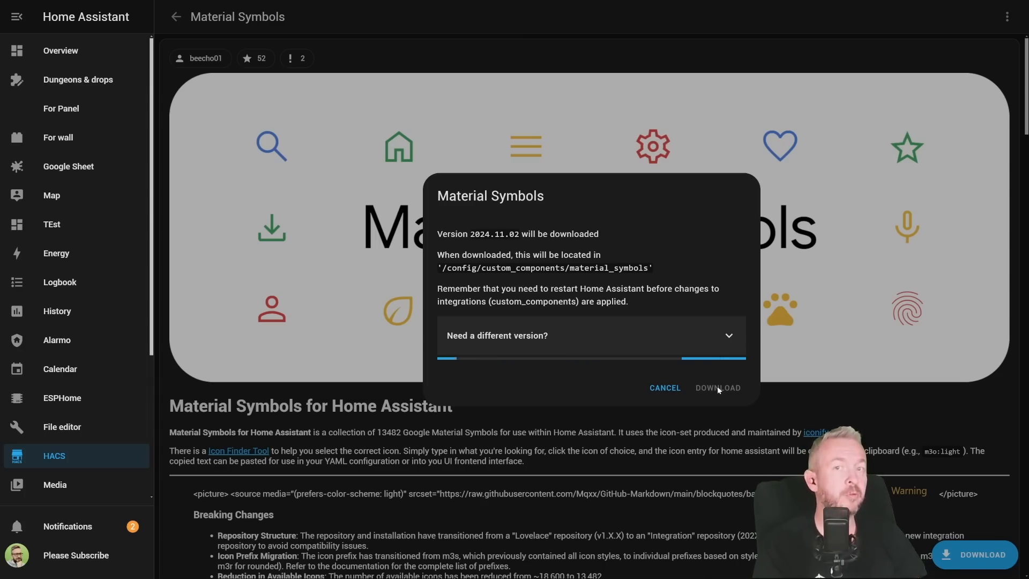
click(716, 388)
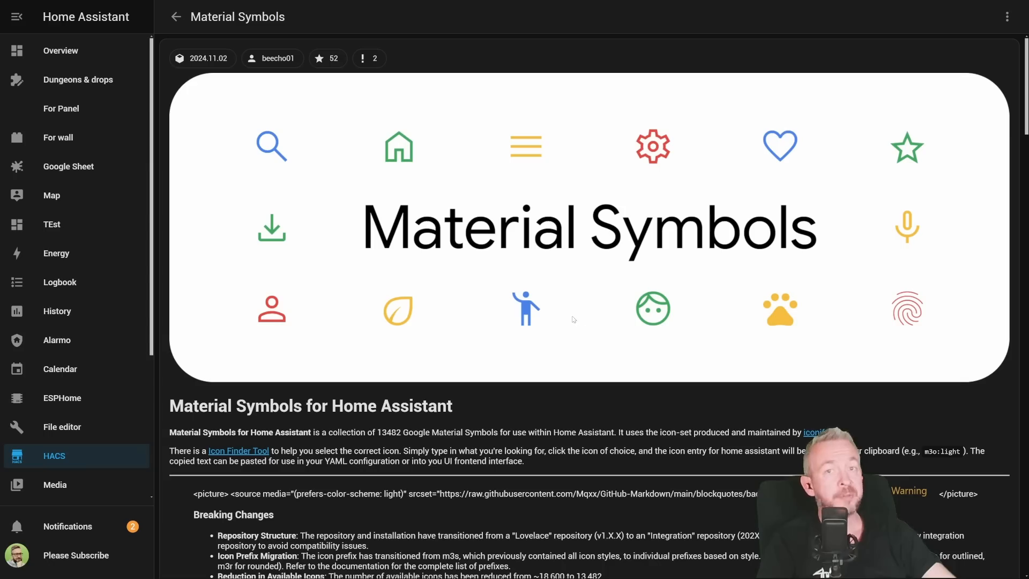
mouse_move(96, 447)
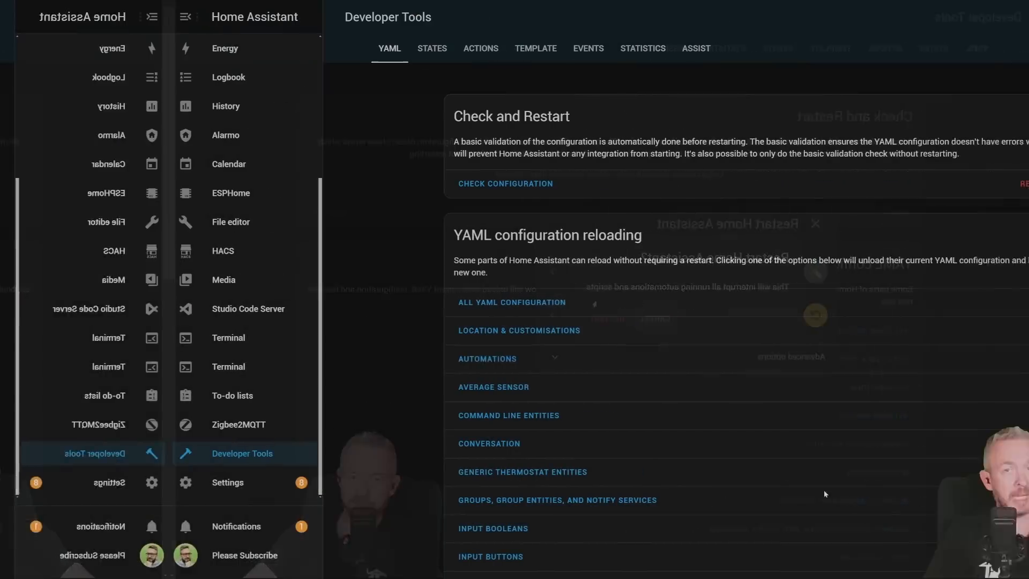
From Settings > Integrations, add a new integration by searching 'materia' and choosing Material Symbols
click(58, 482)
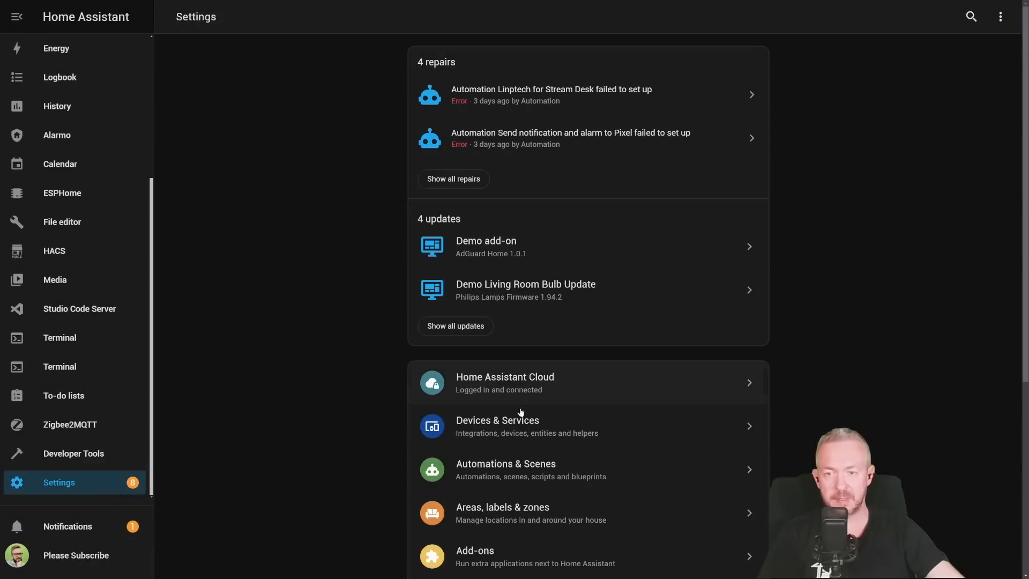
click(497, 425)
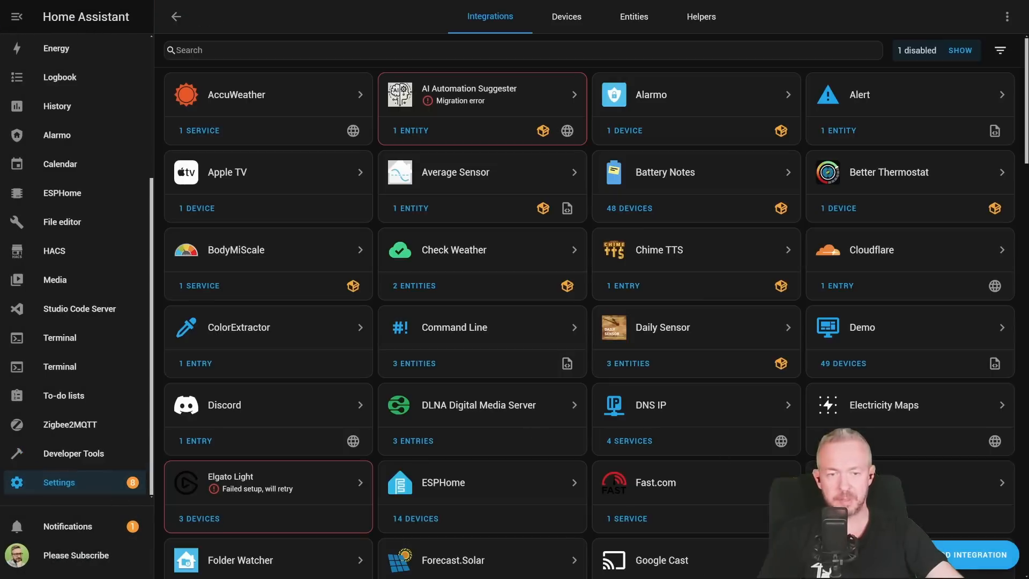
click(973, 554)
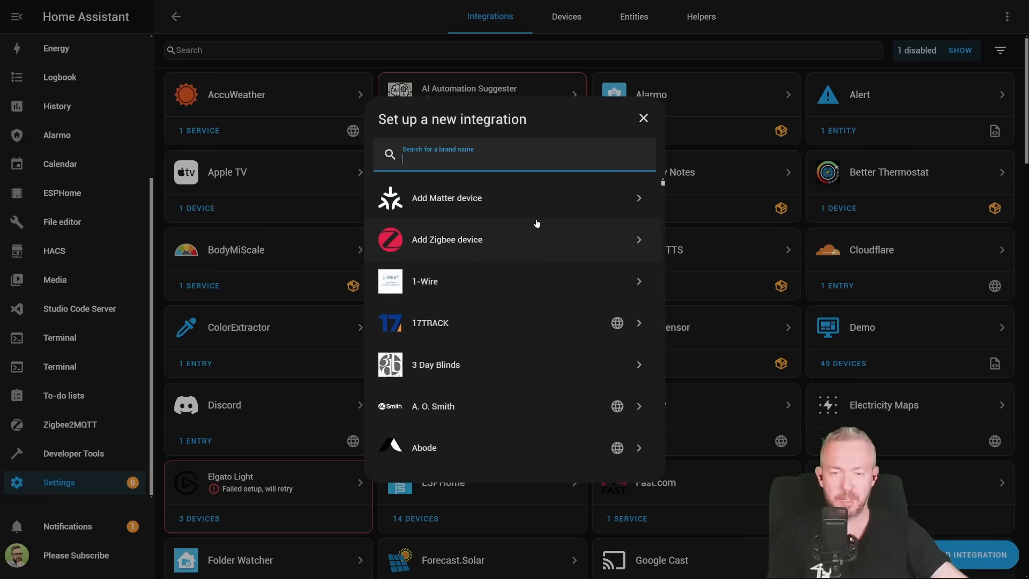
text(materia)
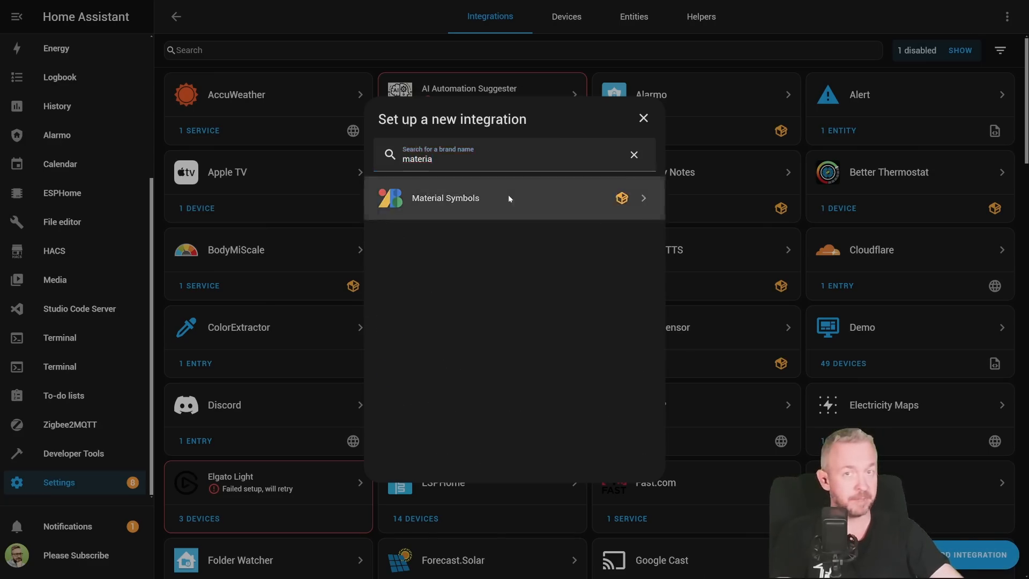
click(643, 119)
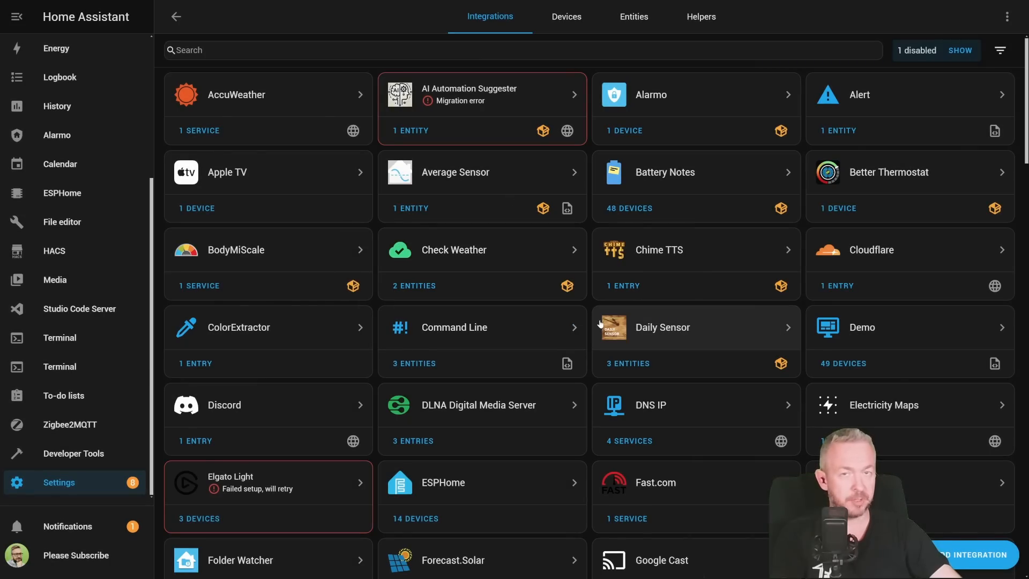
mouse_move(598, 322)
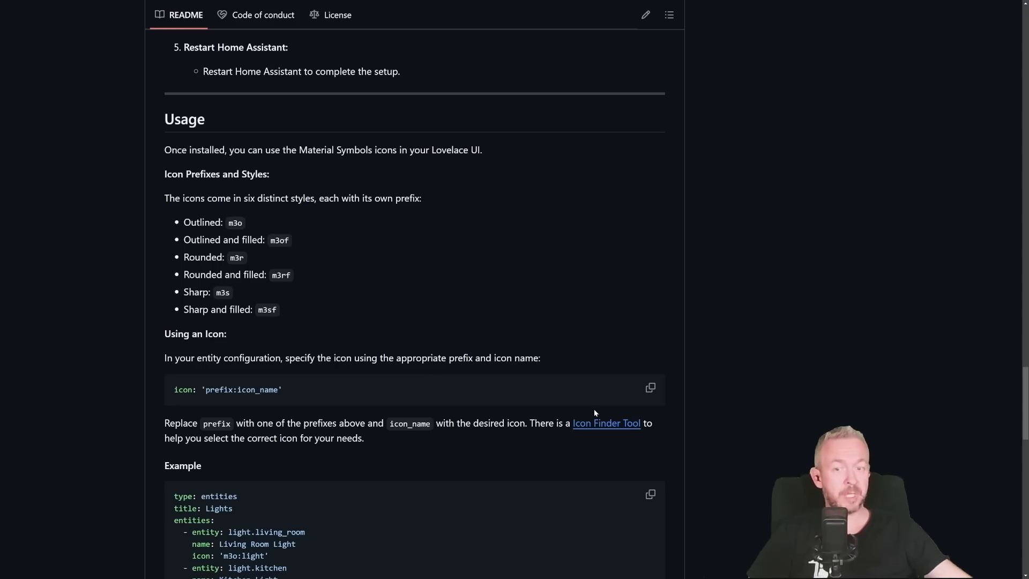
Open the Icon Finder tool and browse its results for 'light', then search 'door'
click(606, 423)
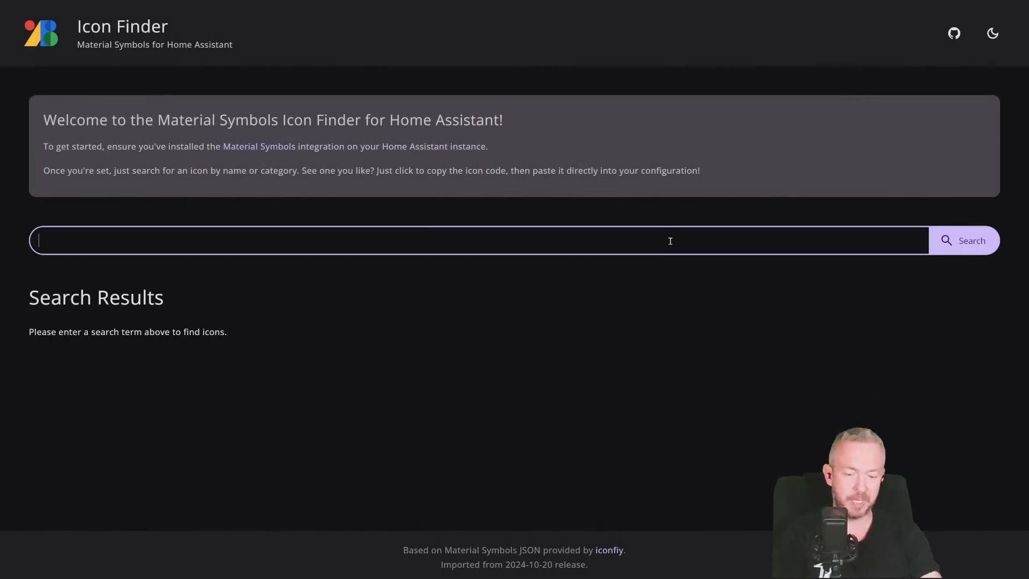
text(light)
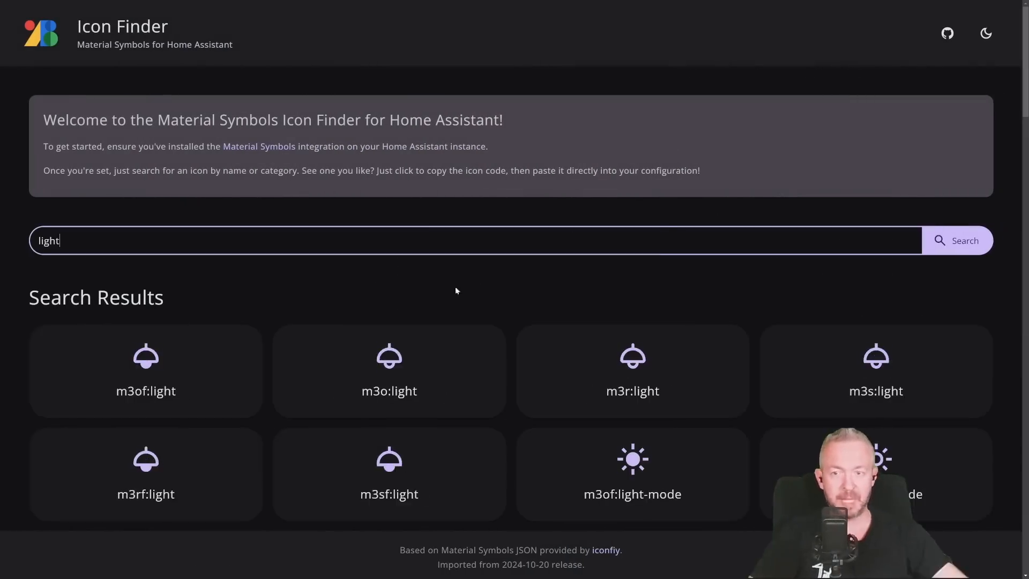
scroll(down, 3)
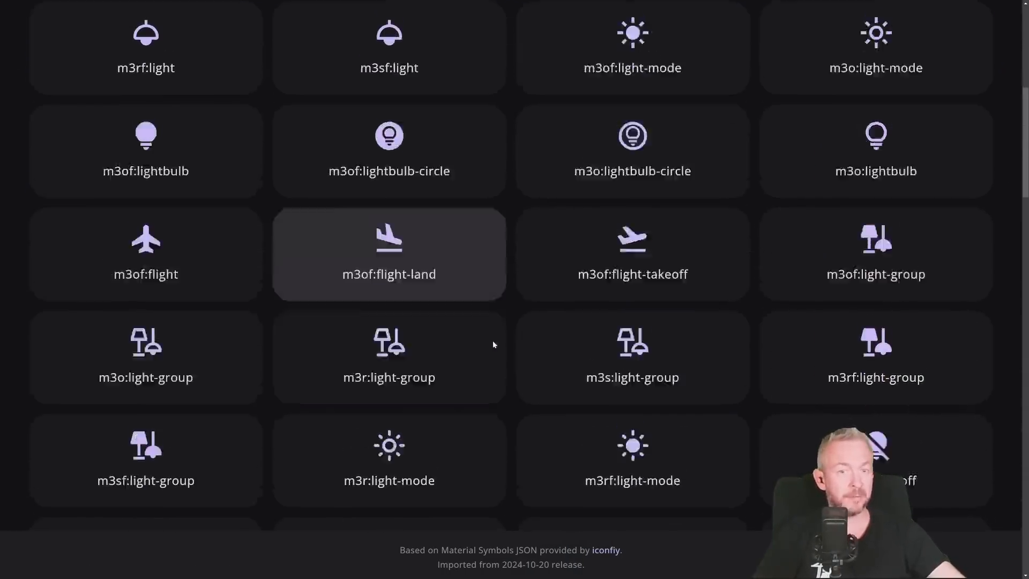
scroll(up, 3)
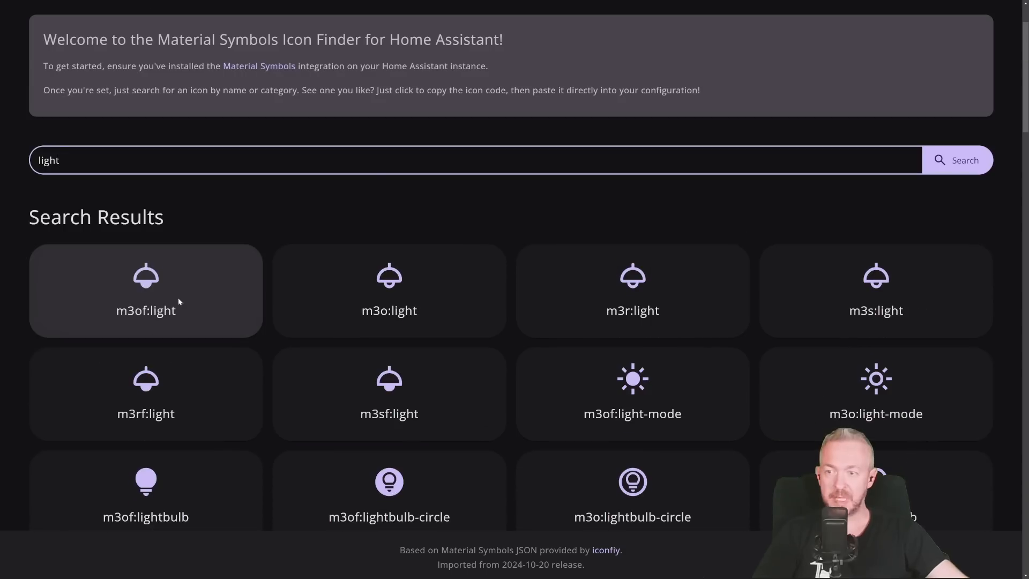
mouse_move(138, 317)
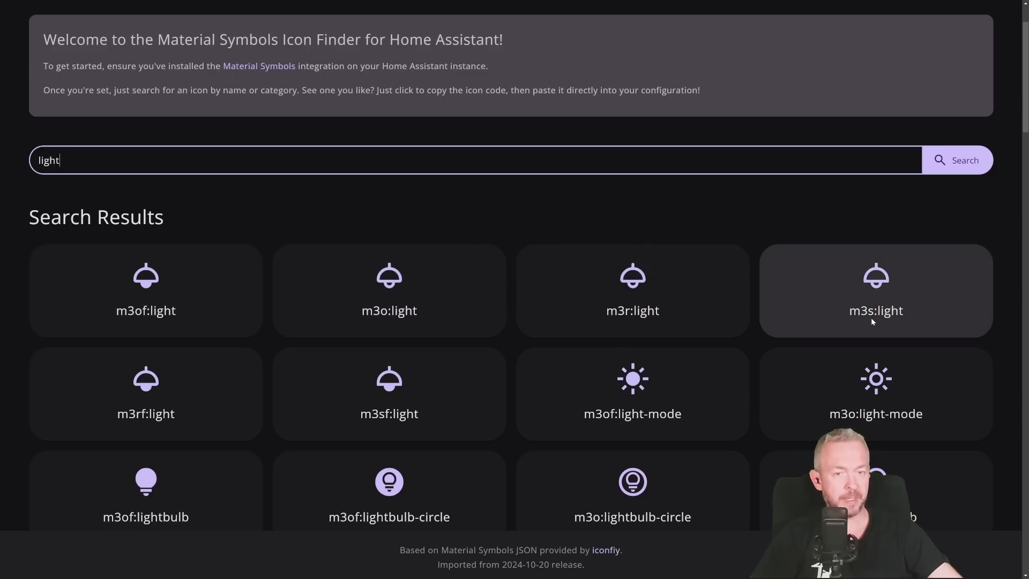
text(door)
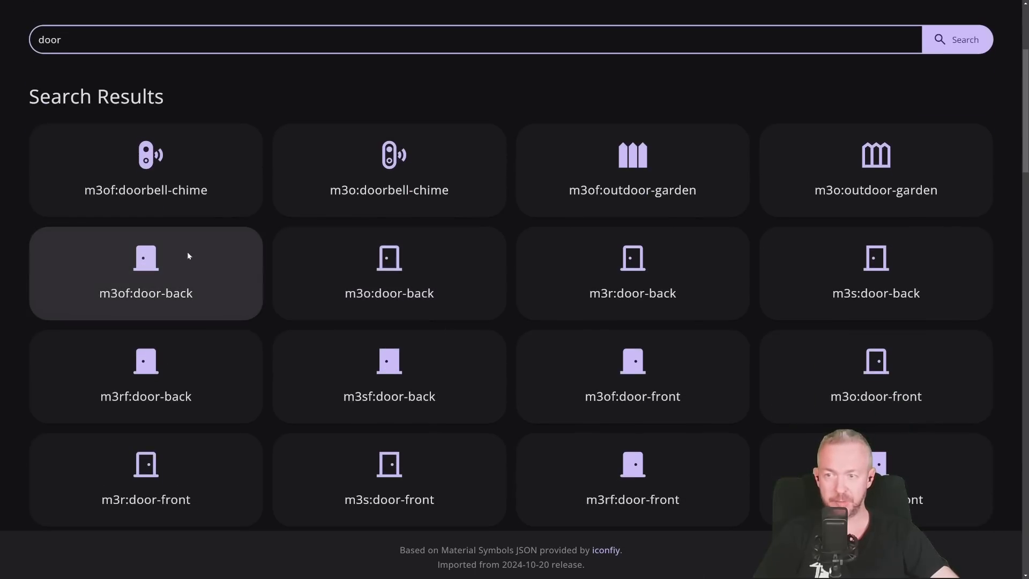
mouse_move(631, 272)
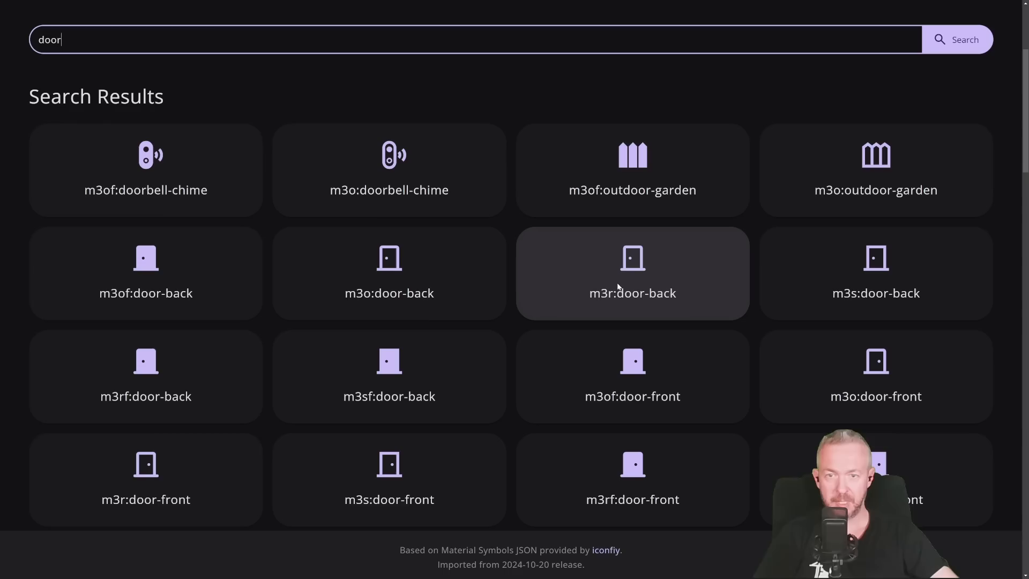
mouse_move(875, 272)
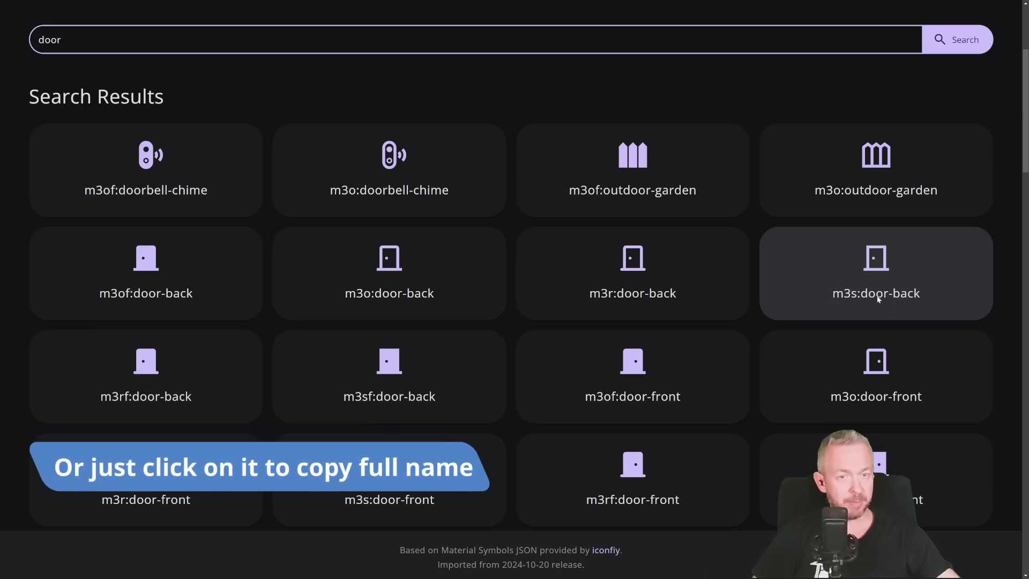
Copy the m3s:door-back icon name from the Icon Finder results
click(876, 272)
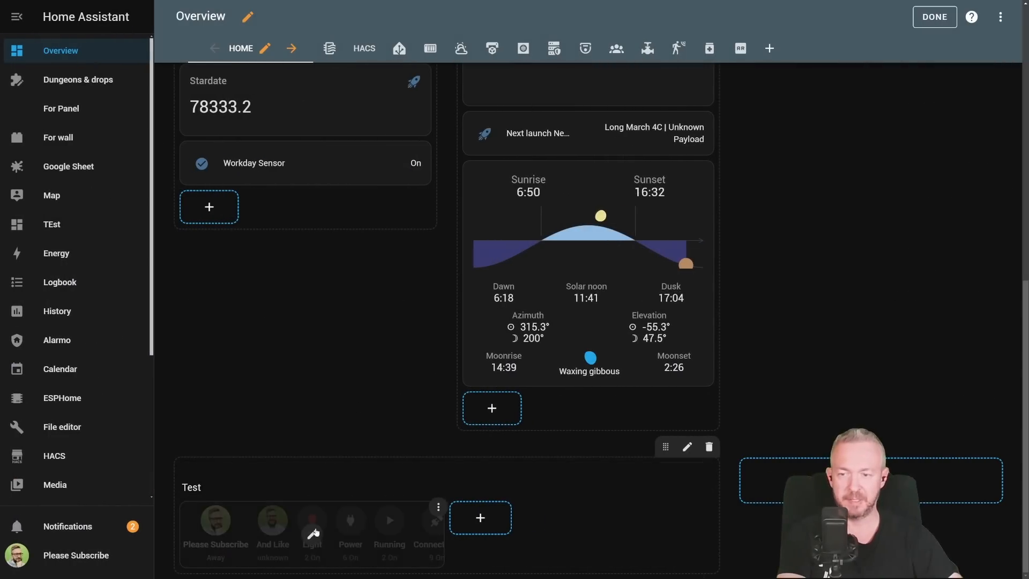
Enter m3o:light as the Light domain icon in the Test status card's domain options
click(687, 447)
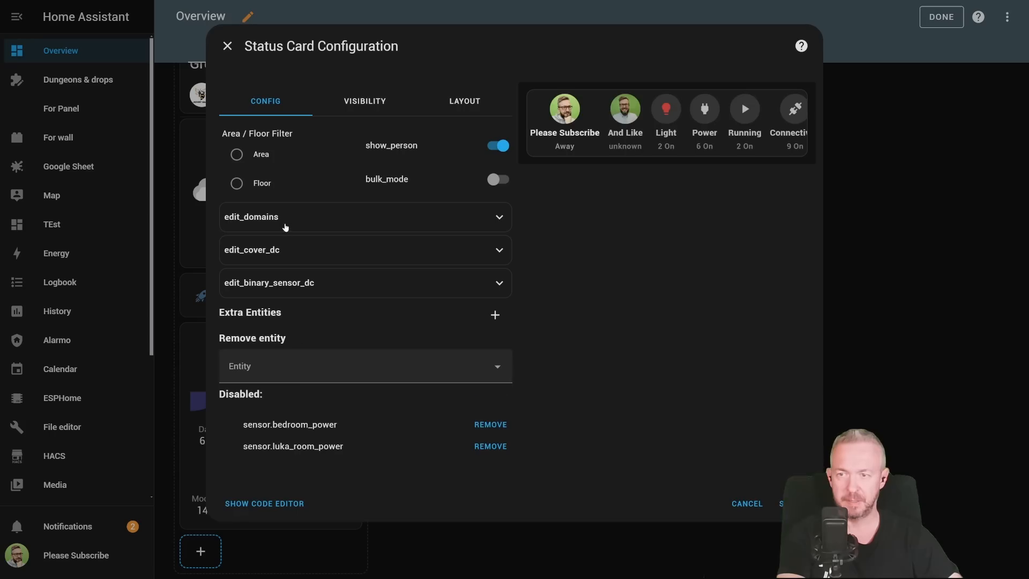
click(365, 216)
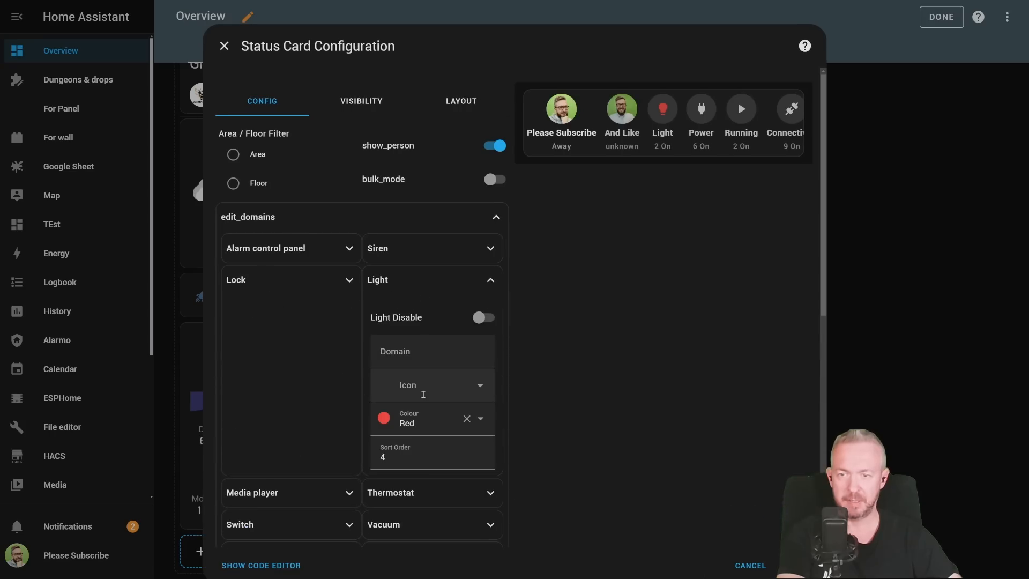
text(m3o:light)
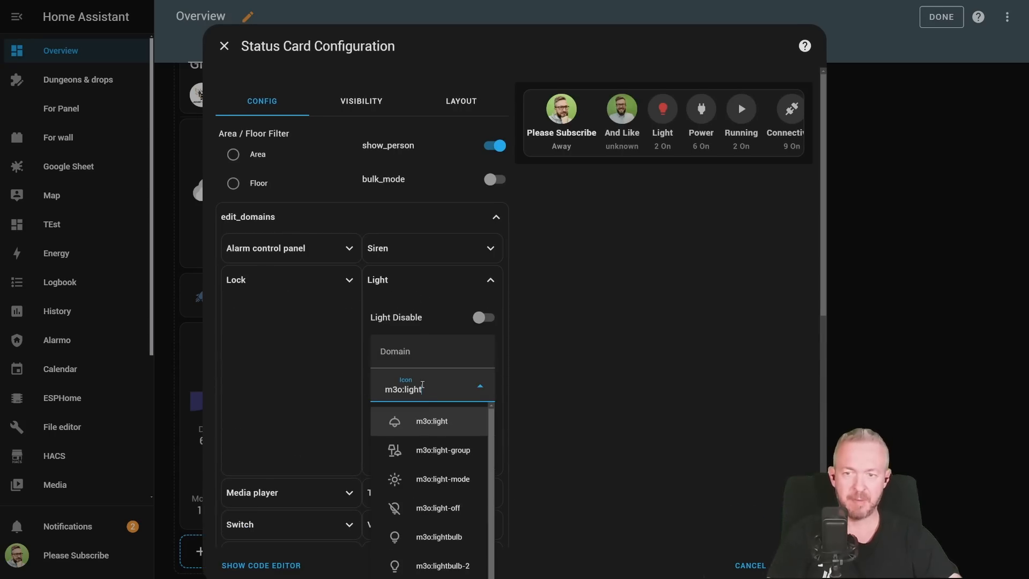
mouse_move(431, 420)
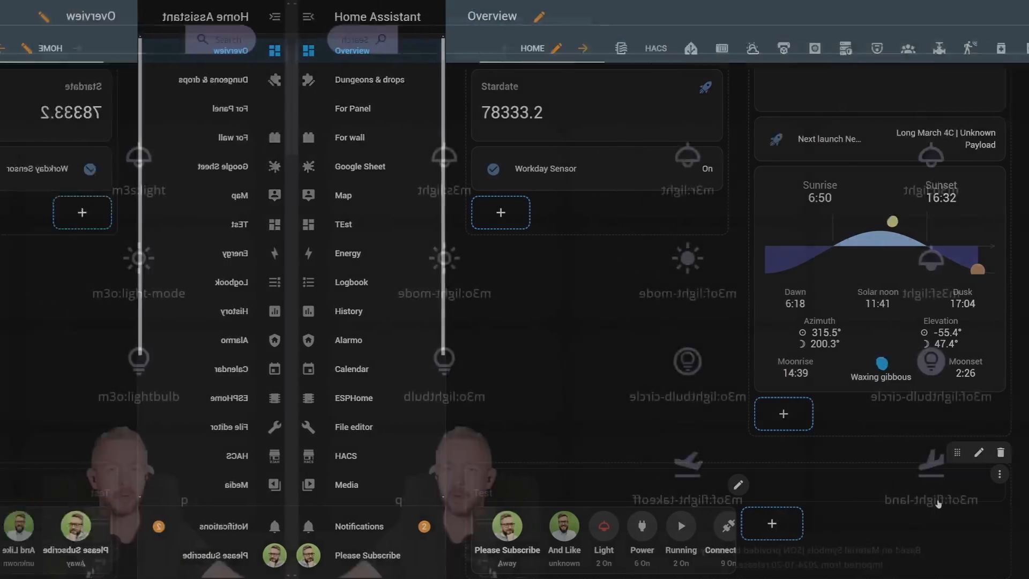
Search Icon Finder for 'heart' and copy the m3o:heart-plus icon name
text(heart)
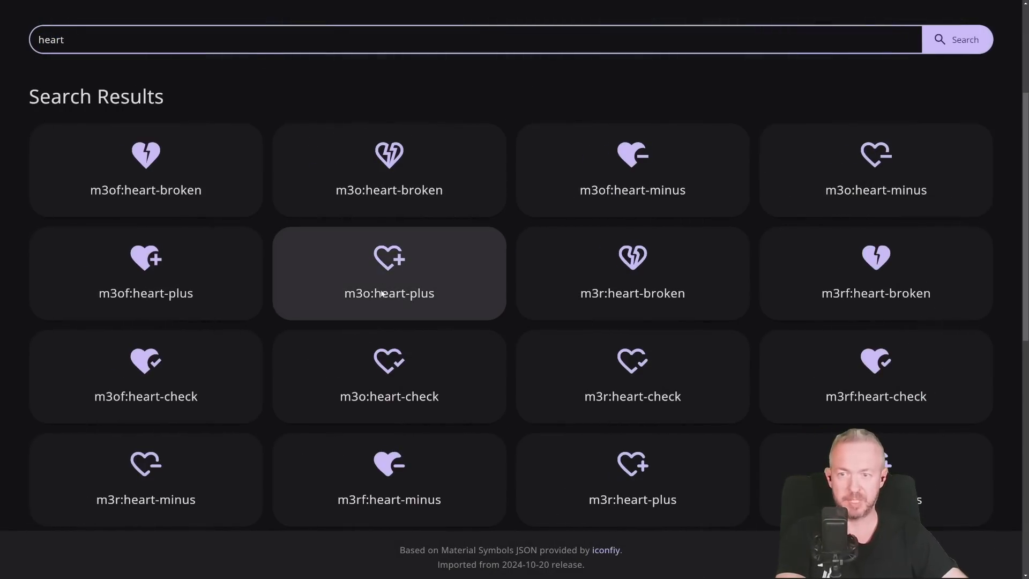
click(389, 273)
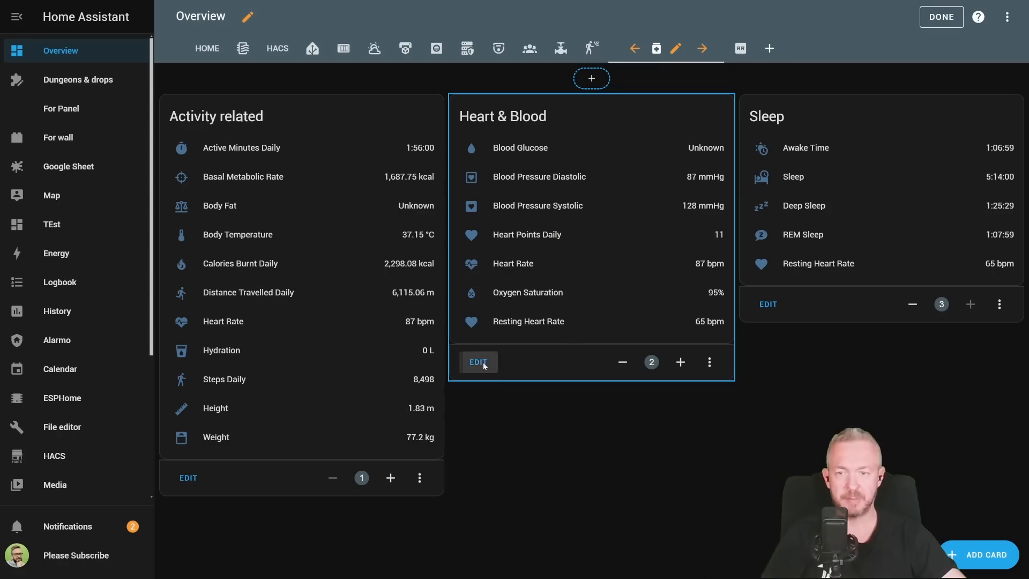
Set the Heart & Blood card's Resting Heart Rate row icon to m3o:heart-plus
click(479, 361)
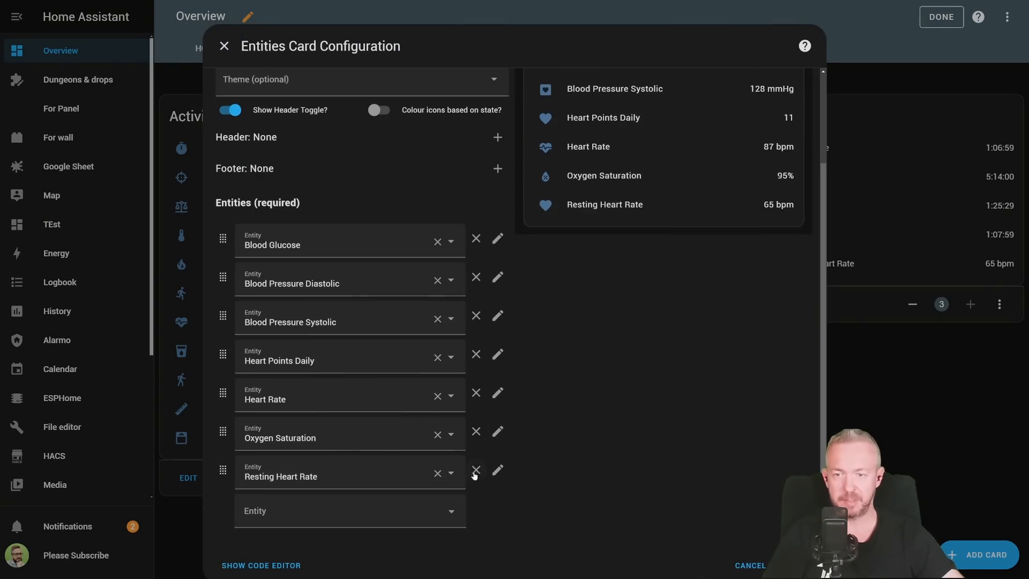
click(497, 471)
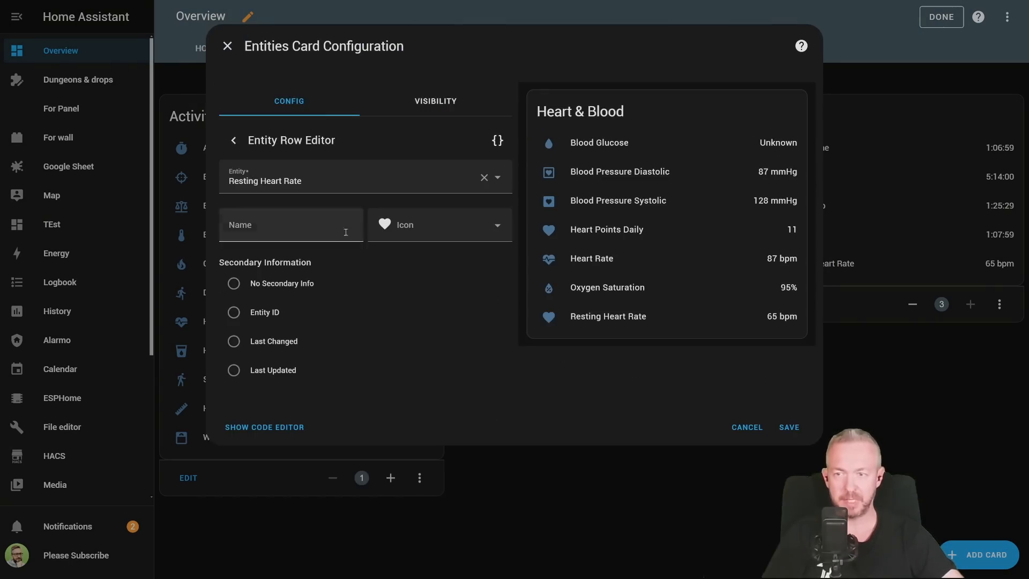
text(m3o:heart-plus)
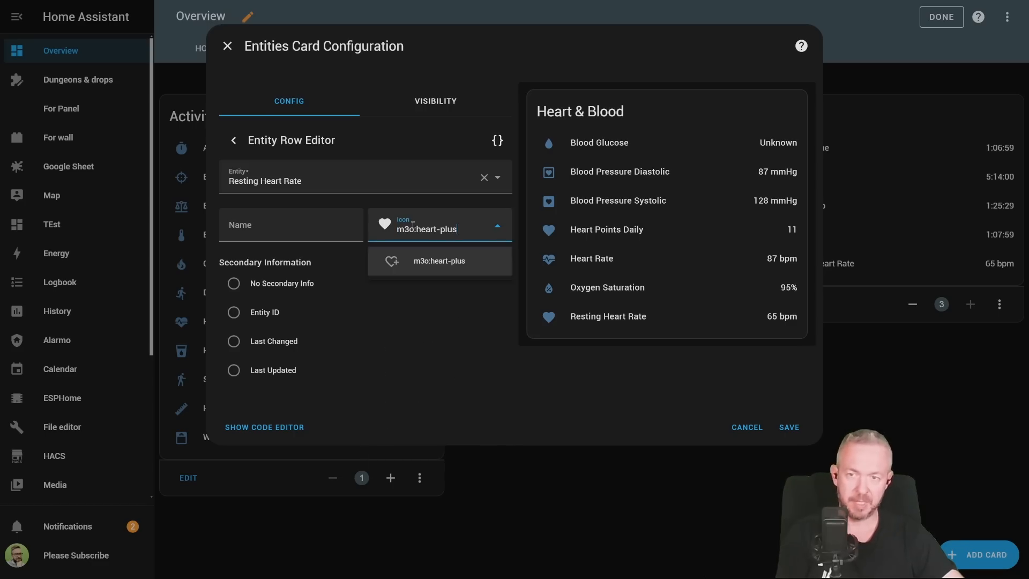
click(438, 261)
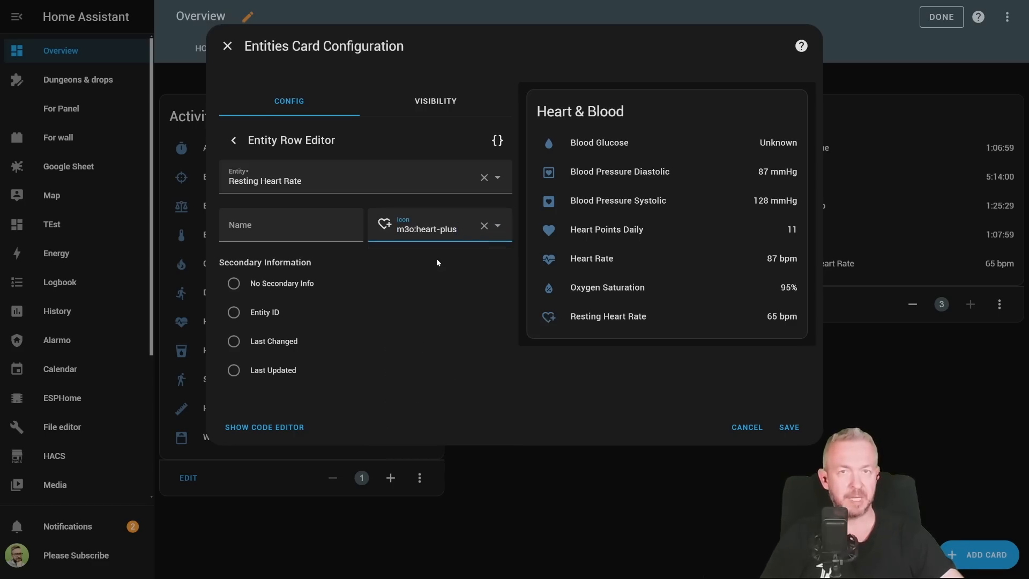
mouse_move(617, 312)
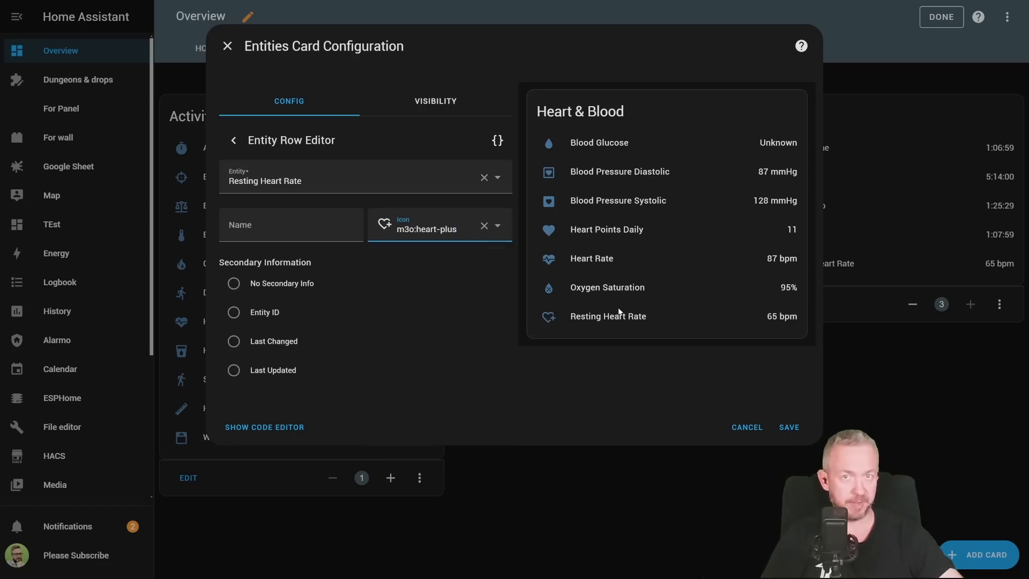
click(787, 426)
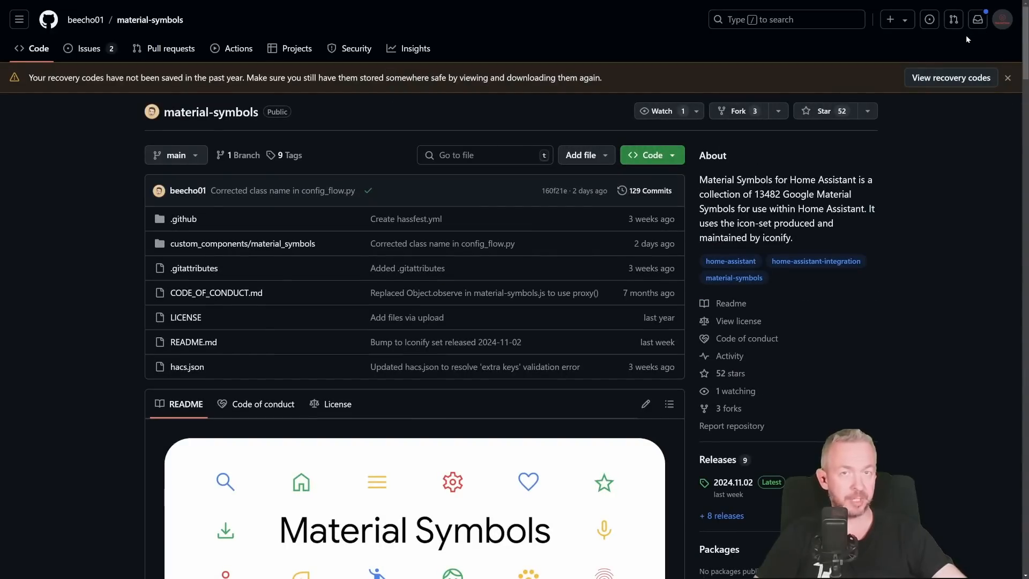
mouse_move(904, 70)
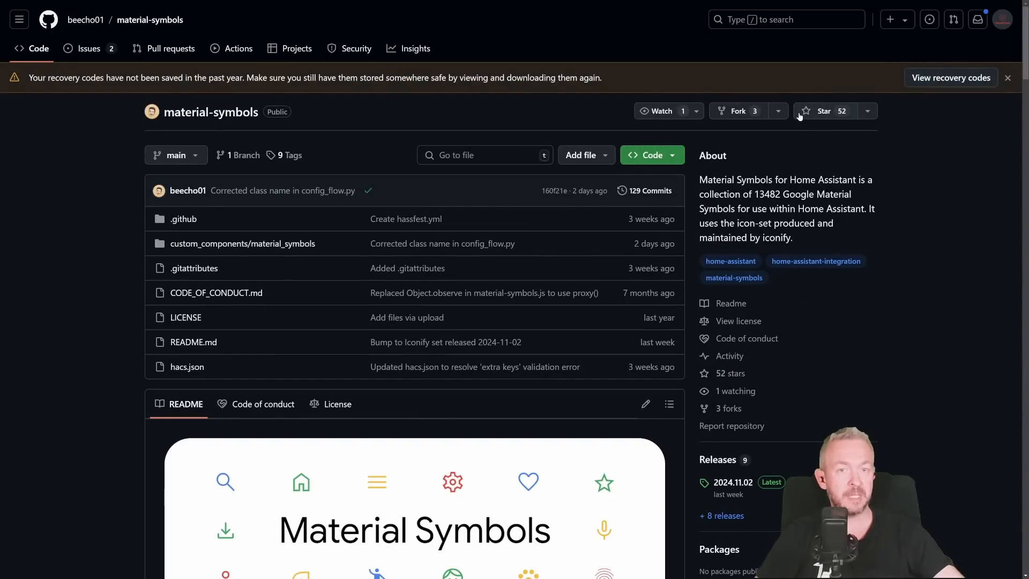
Star the beecho01/material-symbols repository on GitHub, bringing it to 53 stars
click(824, 111)
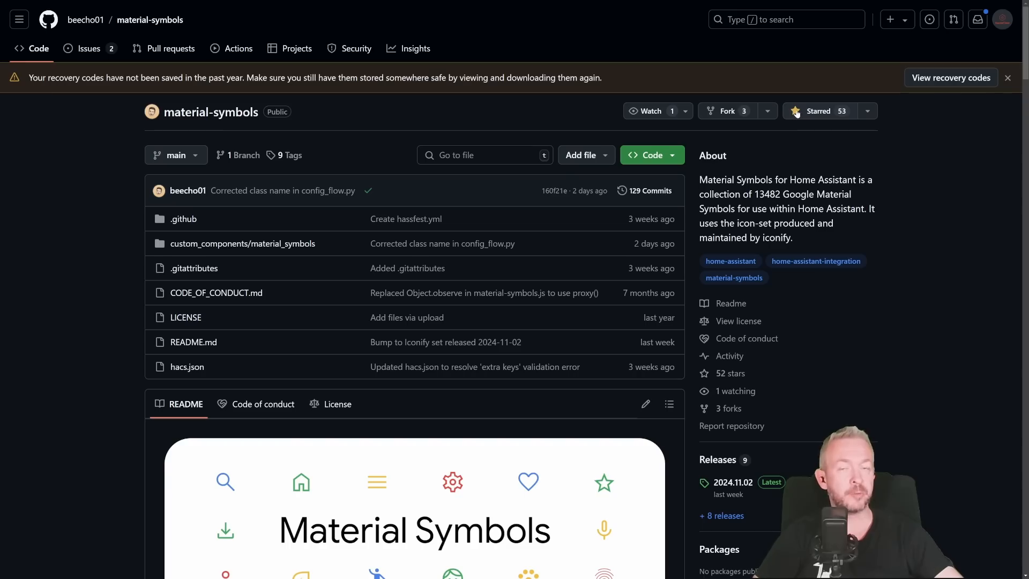